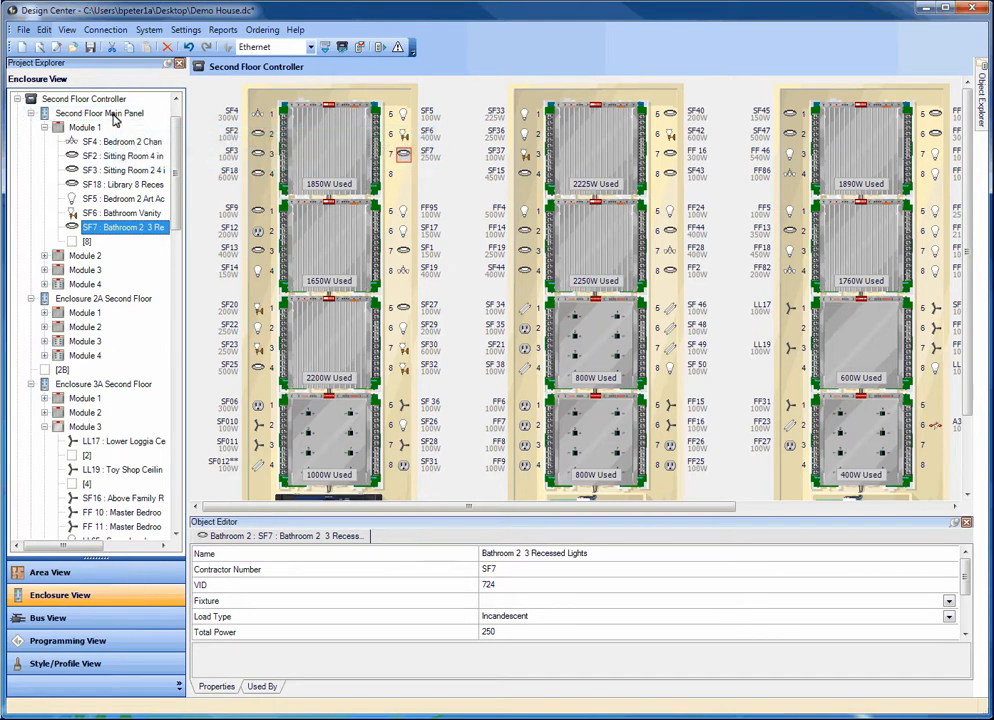
Show the Second Floor Main Panel alone and view Spare Load 21: Incandescent, total power 100
left_click(100, 112)
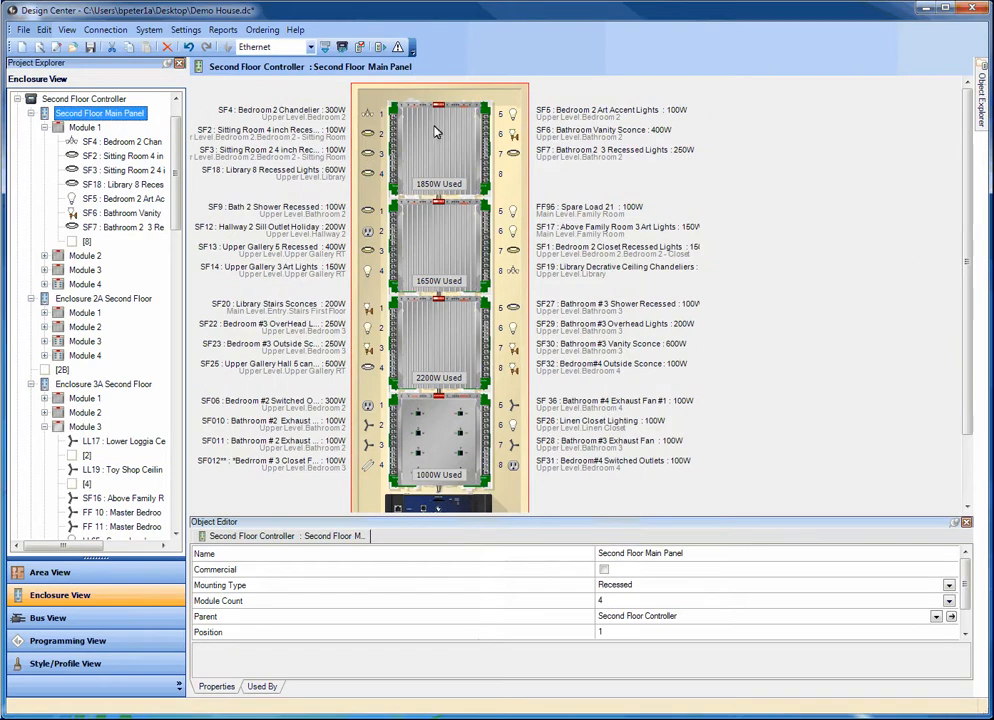
left_click(512, 176)
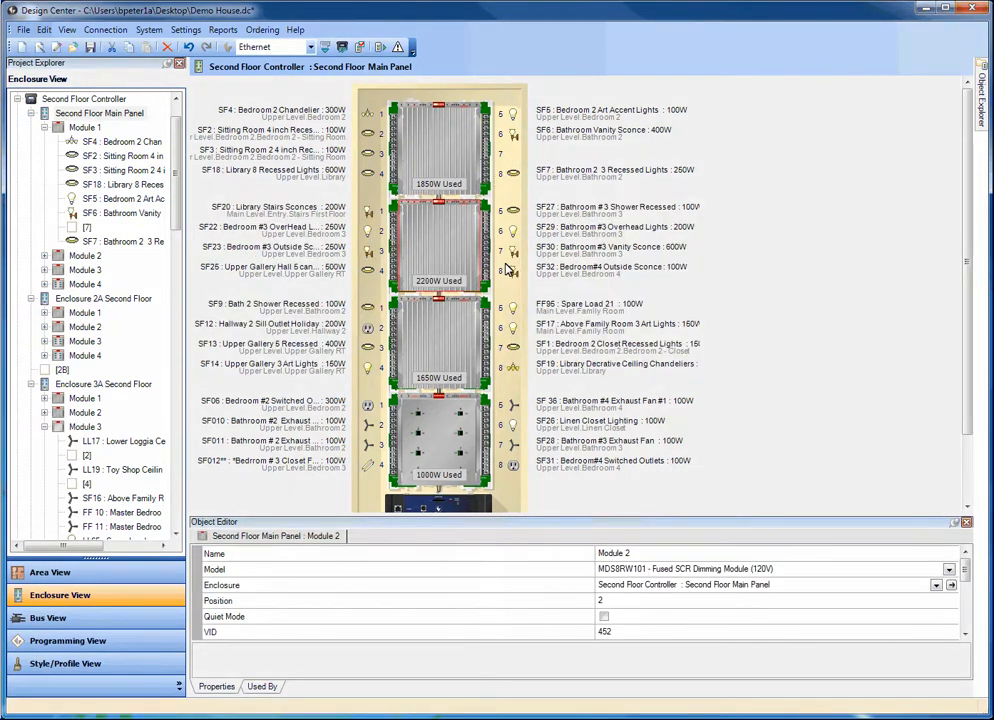
left_click(512, 308)
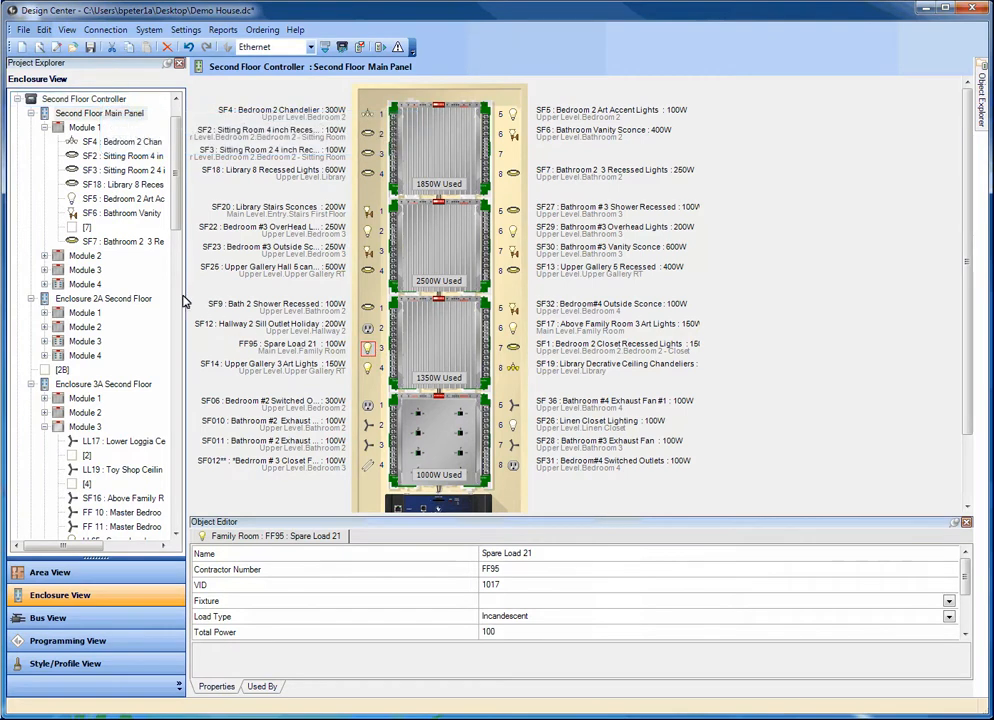
Return to the full Second Floor Controller layout and list Module 2's dimming-module properties
left_click(84, 100)
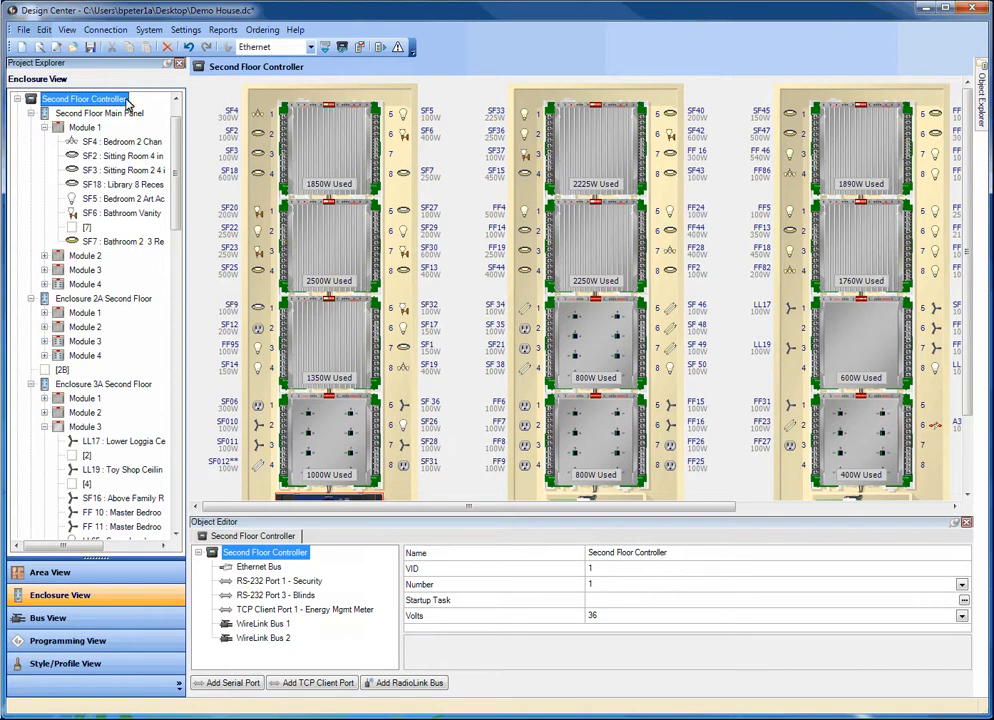
mouse_move(404, 120)
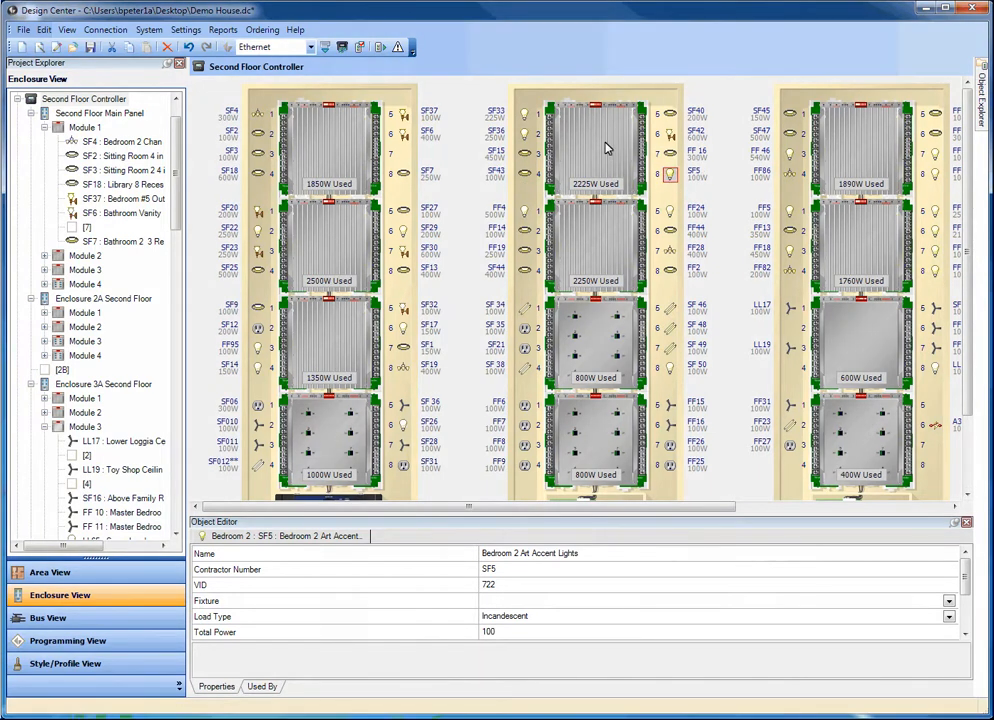
left_click(328, 244)
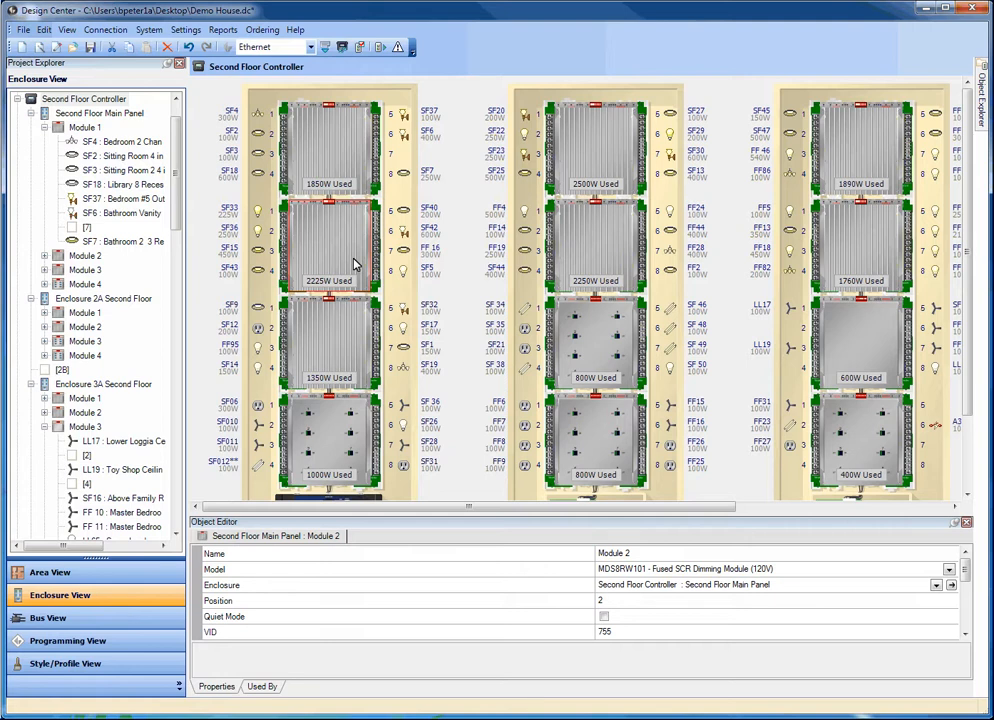
mouse_move(296, 260)
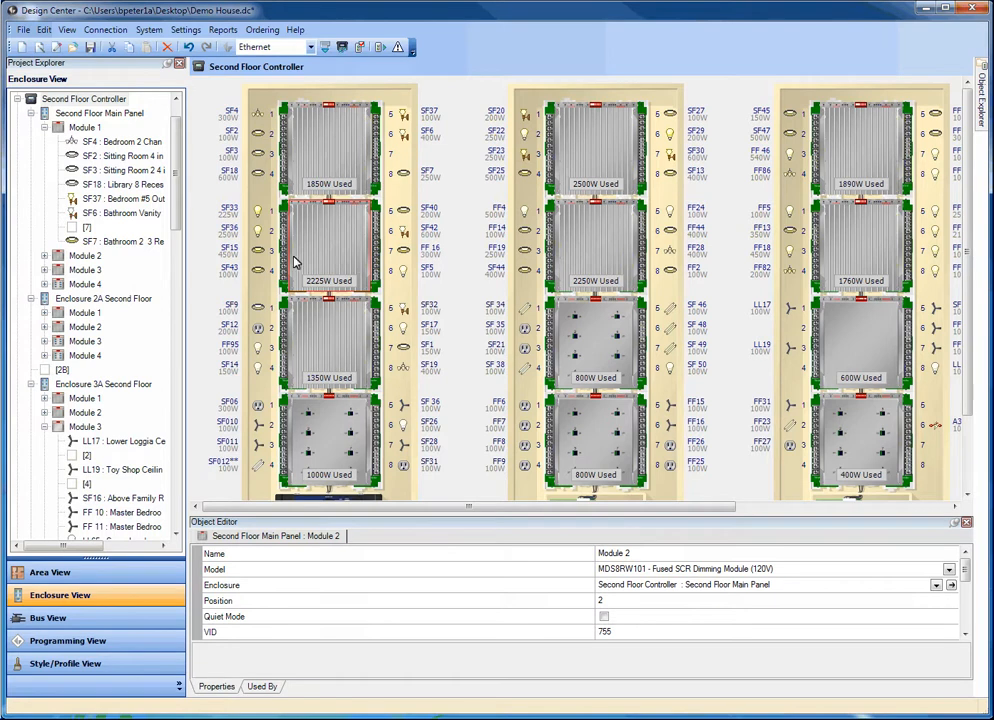
Move the Bedroom 2 Chandelier load down within Module 1 and show Module 4's line load table
left_click(122, 140)
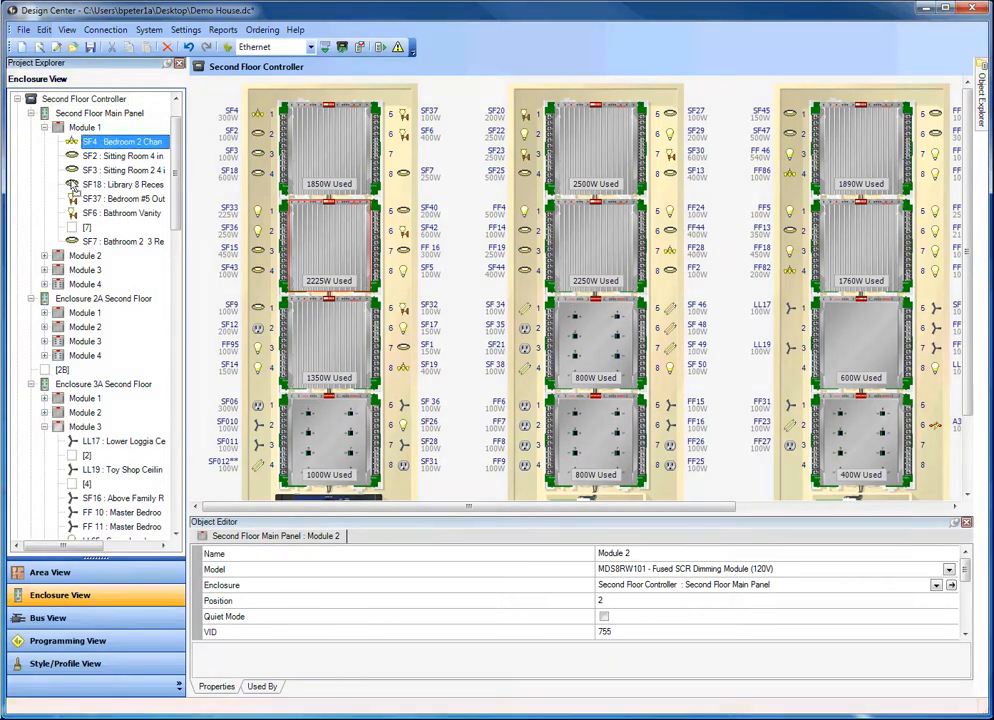
left_click(84, 98)
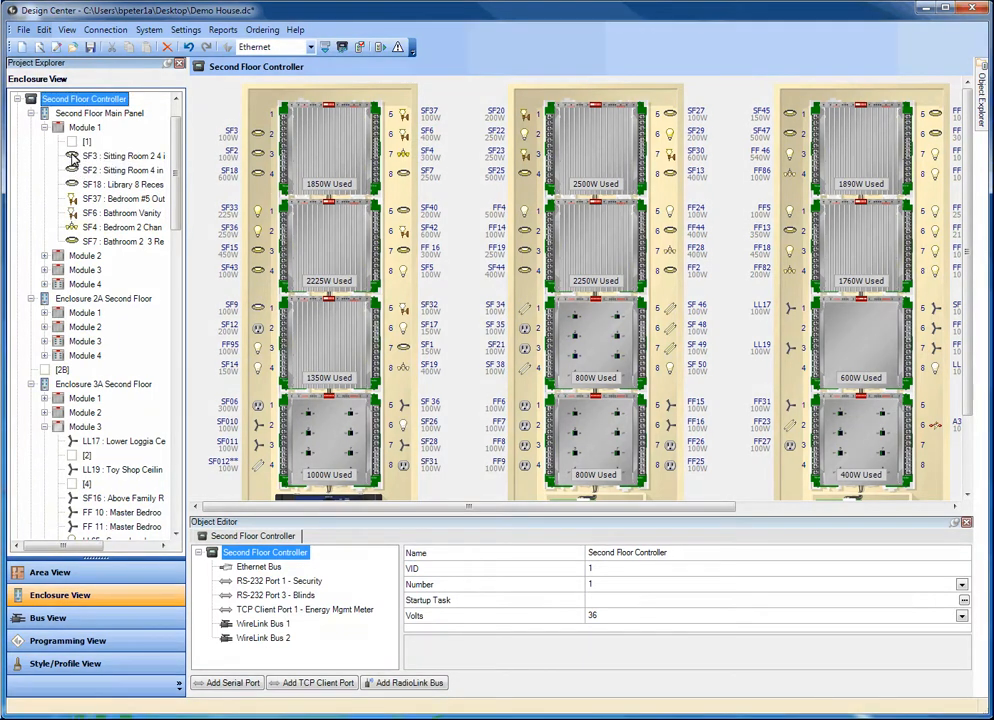
left_click(120, 140)
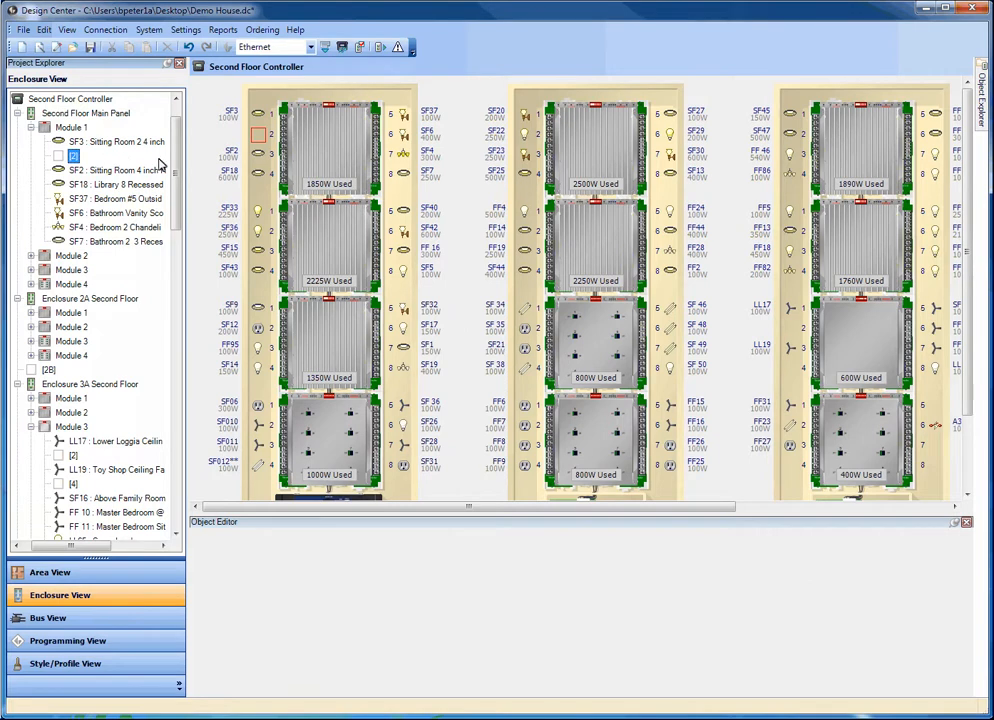
scroll("down", 3)
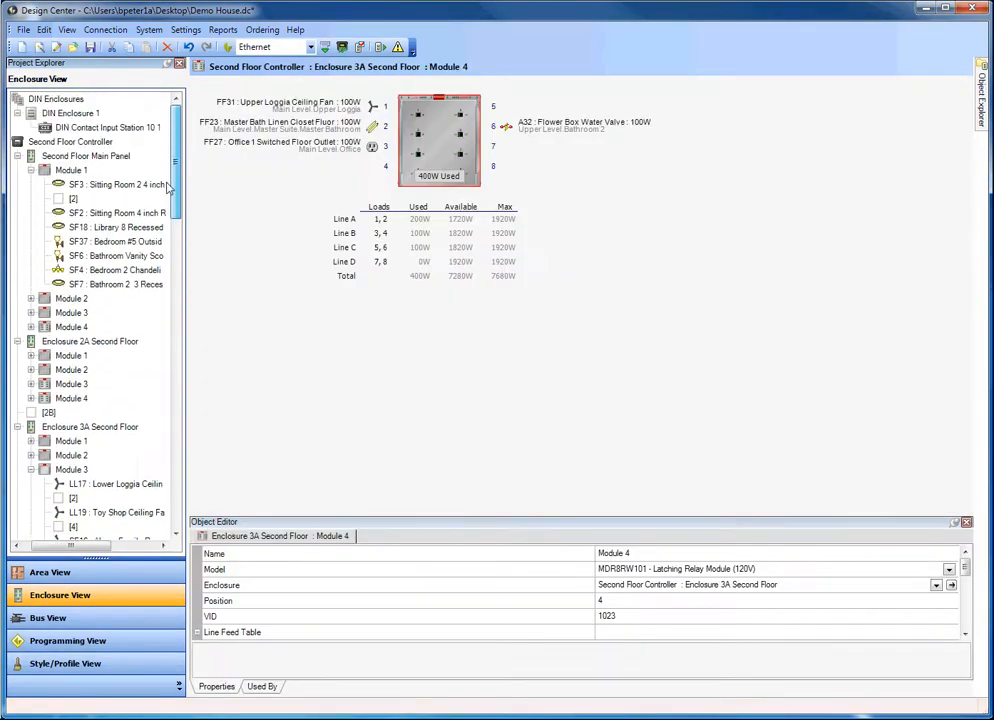
mouse_move(70, 170)
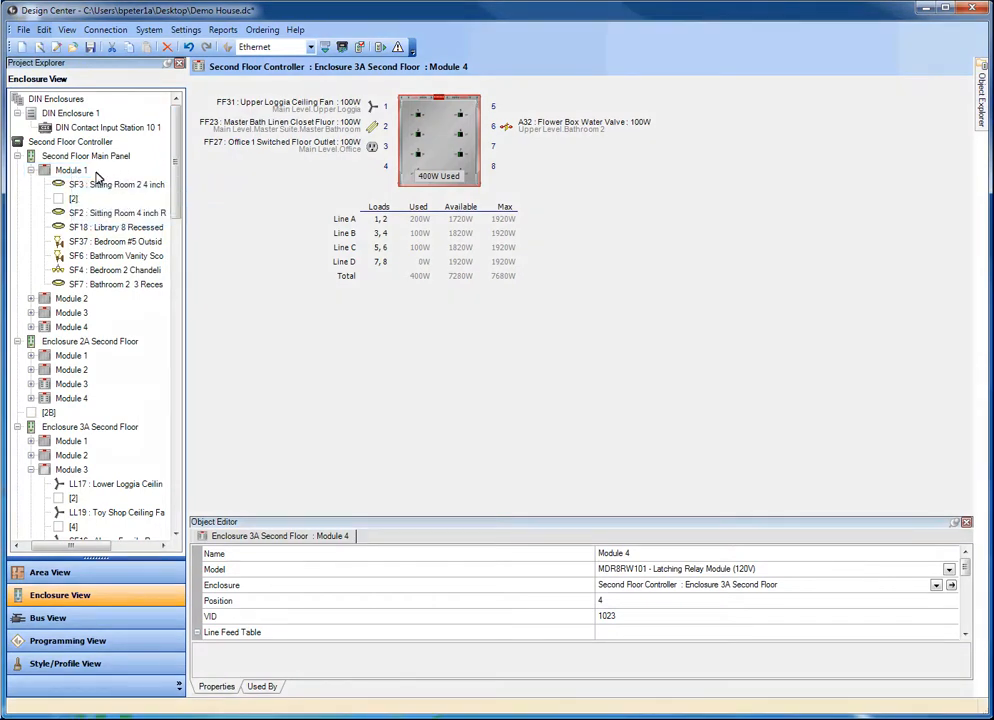
View Module 1 and the main panel in detail, then show the whole controller layout with its properties
left_click(70, 170)
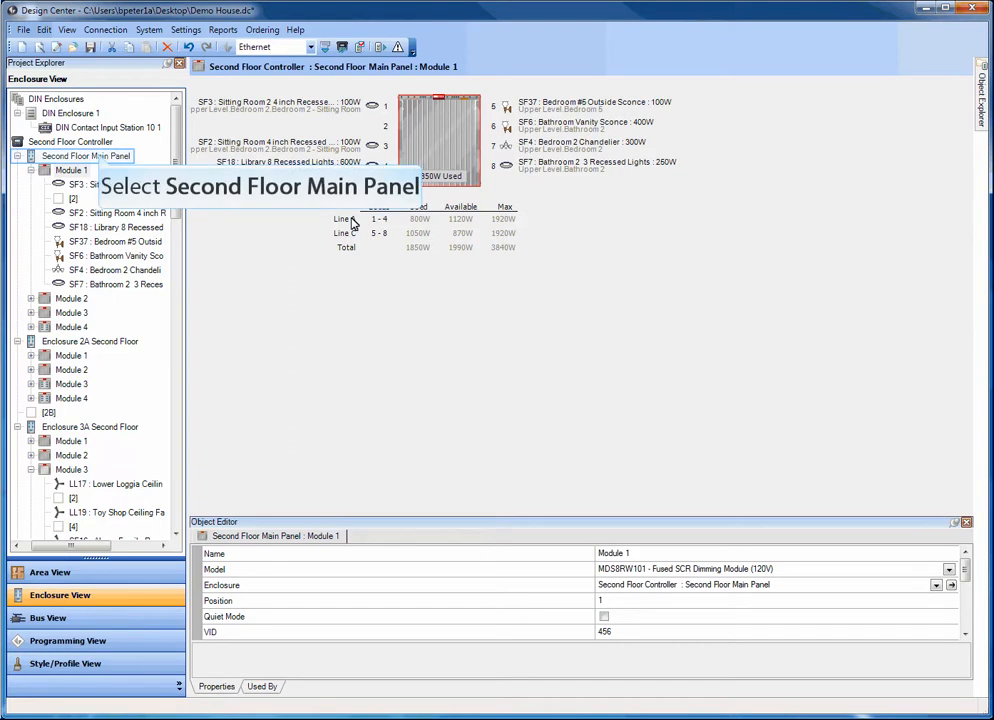
mouse_move(158, 206)
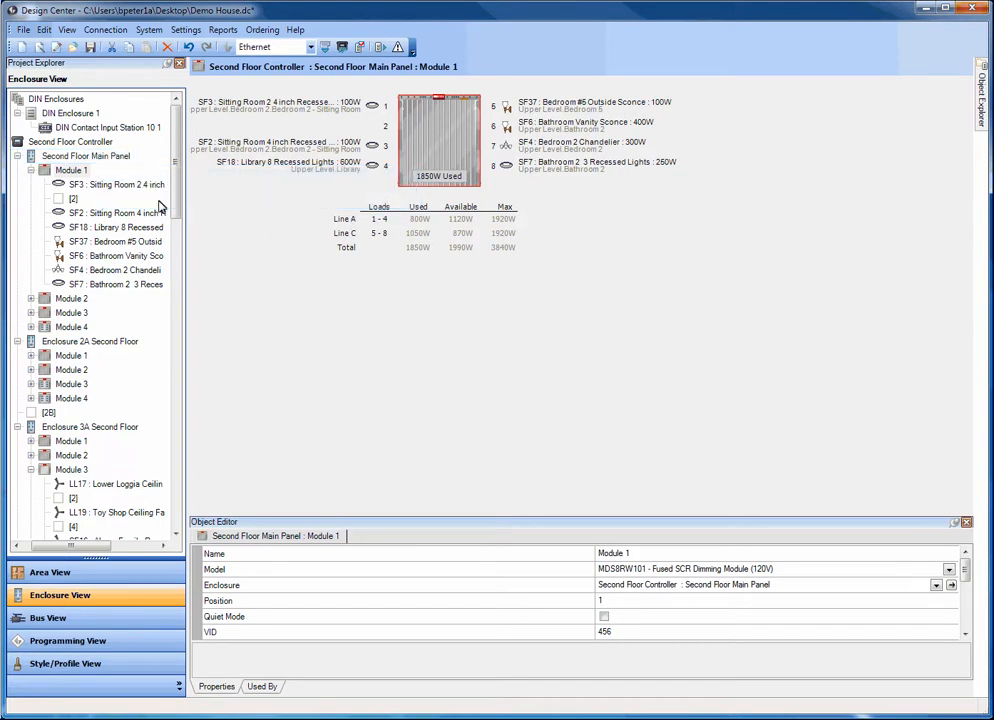
left_click(70, 142)
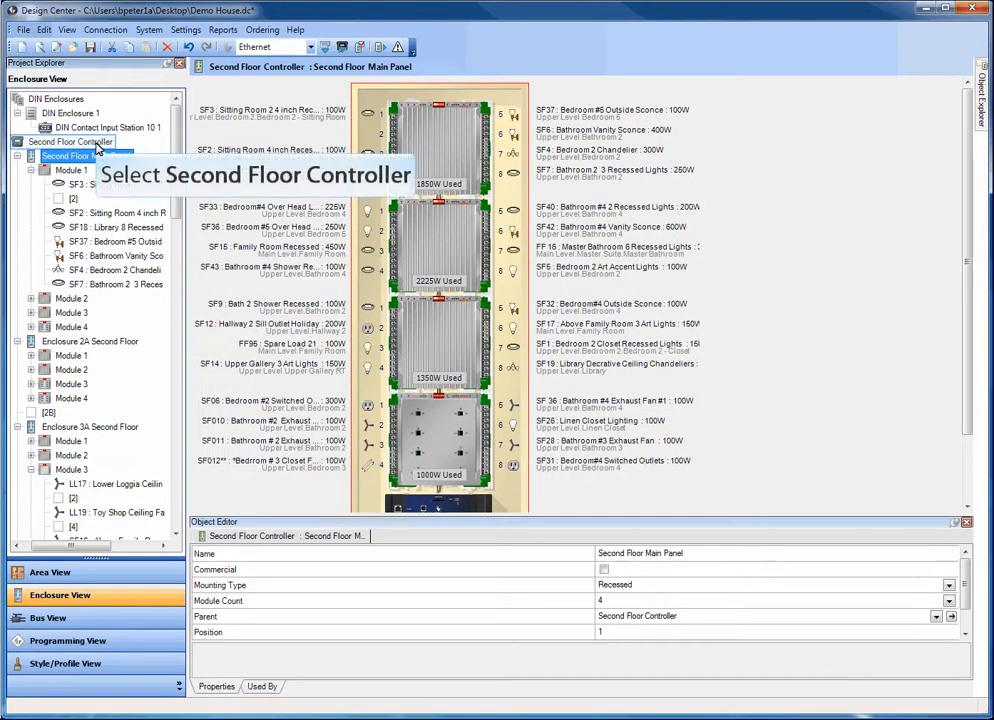
left_click(70, 140)
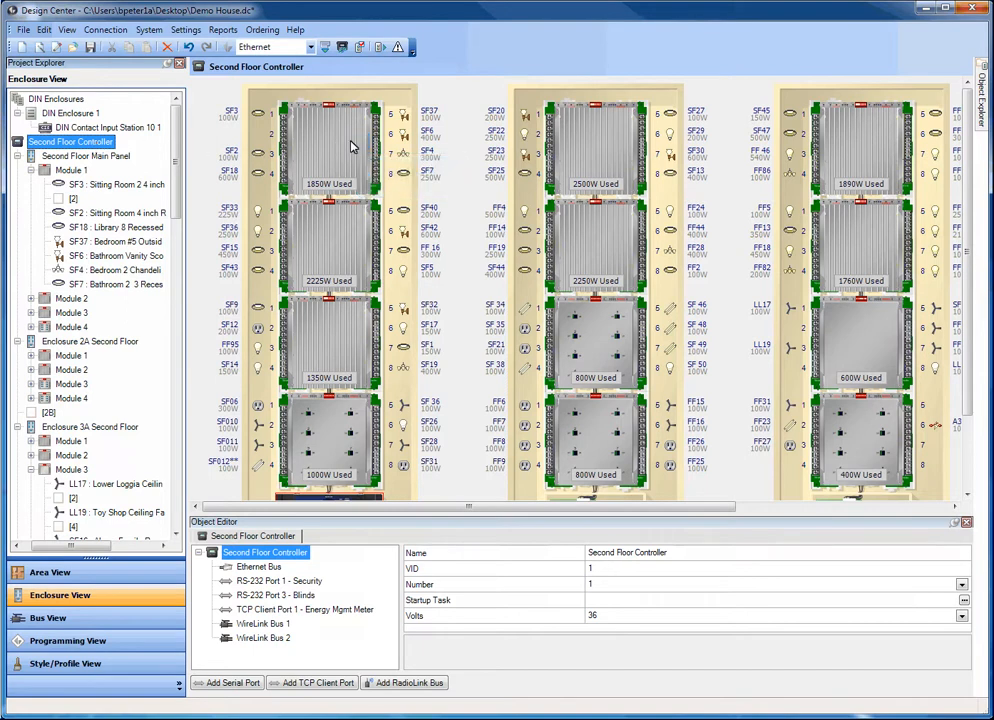
In Module 1's line feed table, mark Line A (20 A, 120 V) as an arc-fault AFCI feed
double_click(350, 144)
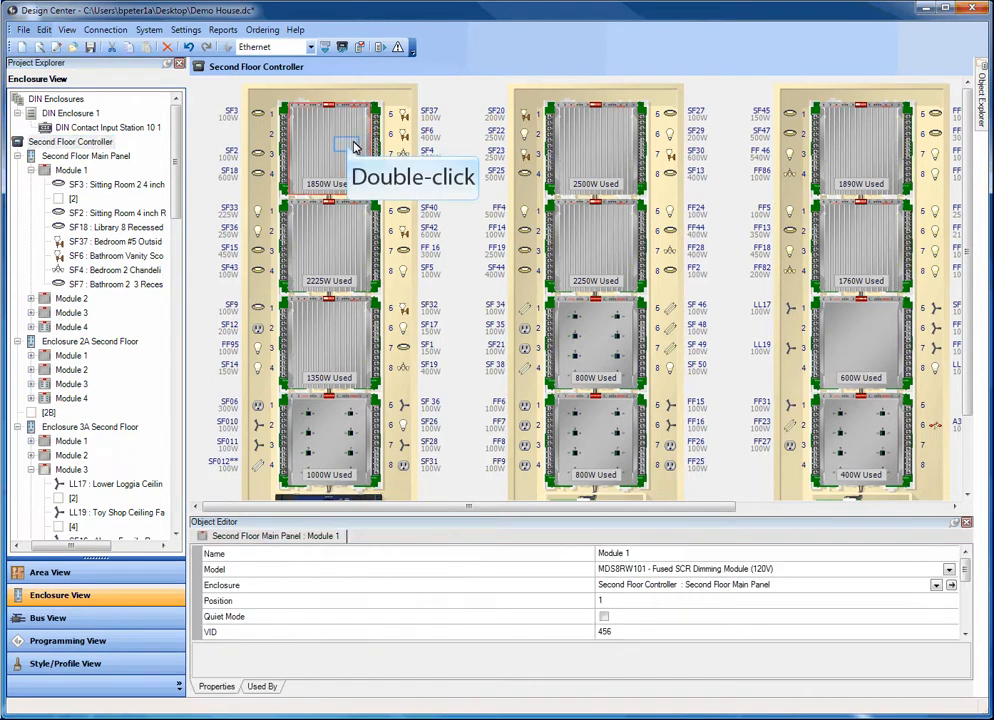
double_click(330, 140)
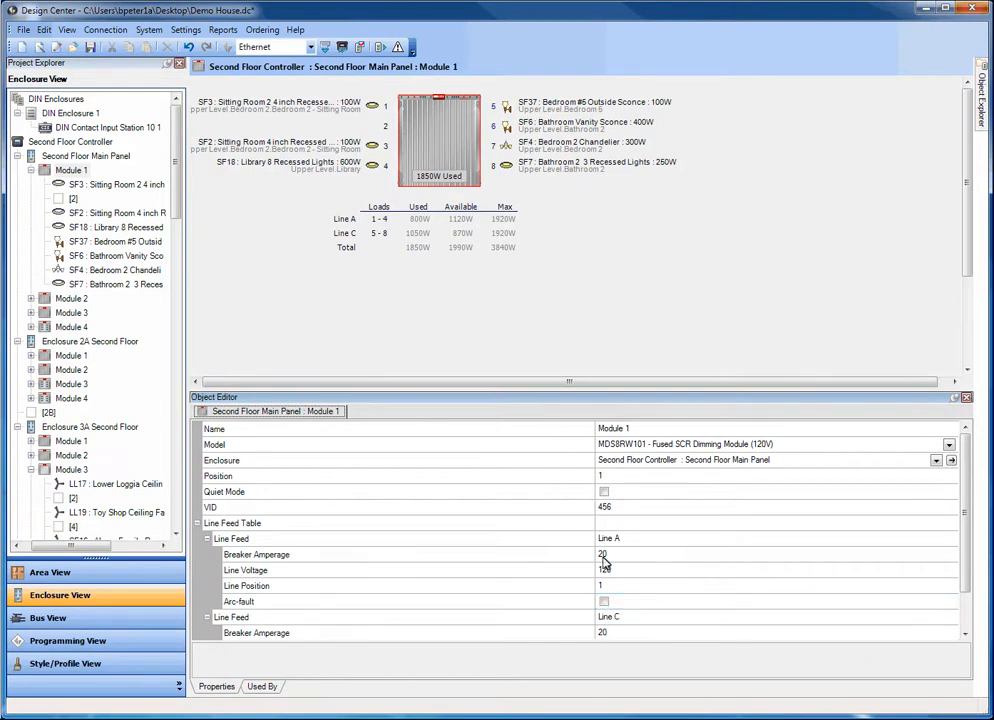
left_click(604, 600)
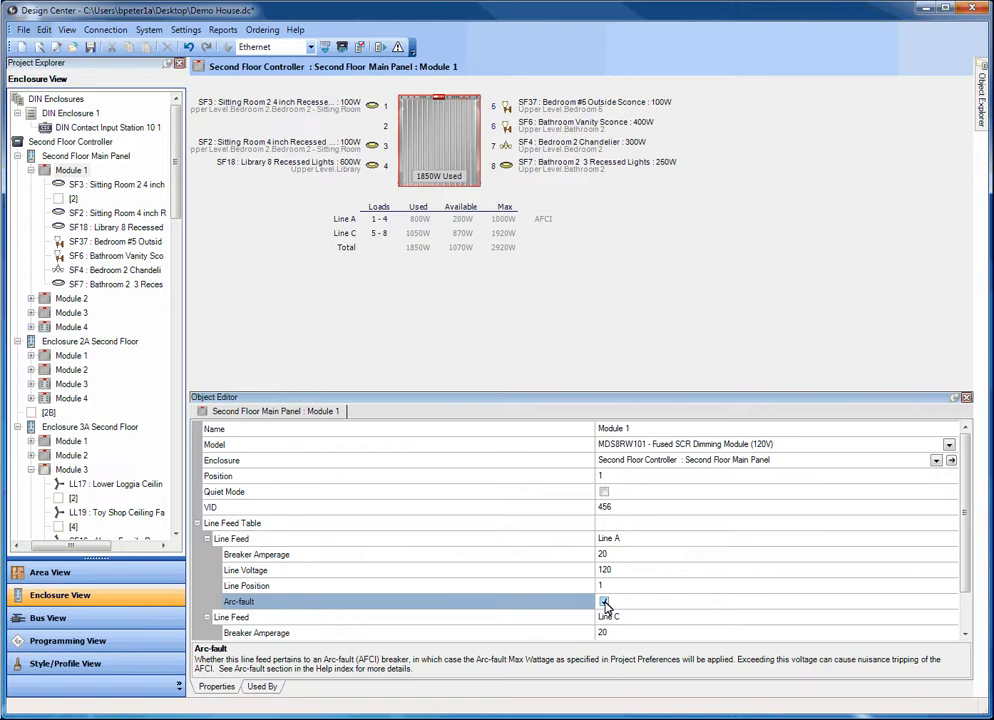
mouse_move(604, 600)
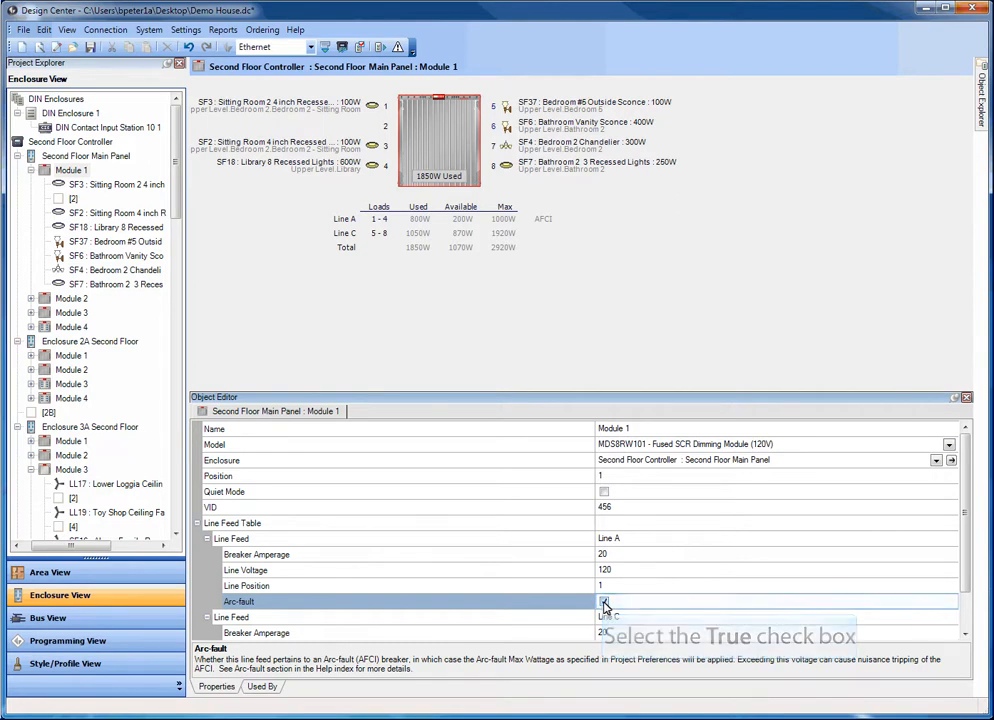
left_click(604, 600)
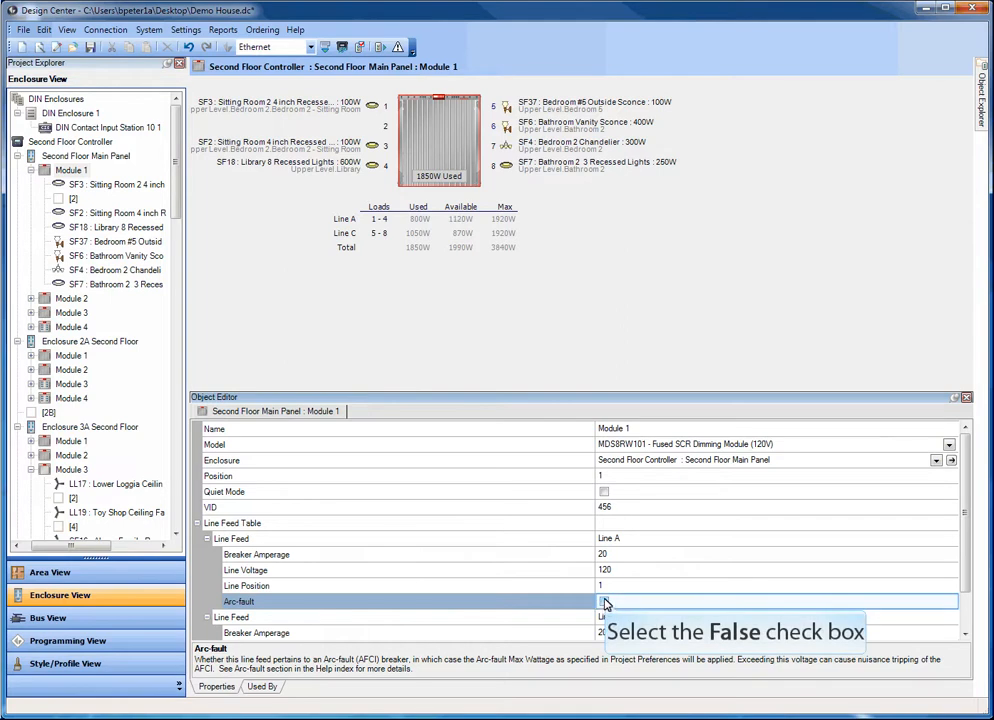
left_click(604, 600)
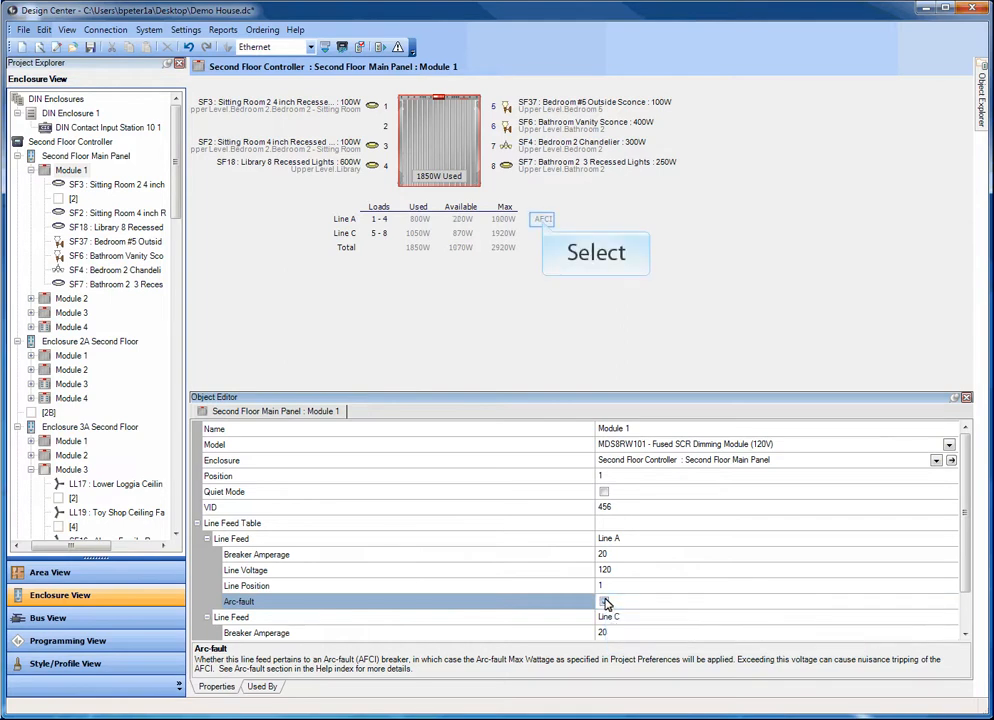
left_click(604, 600)
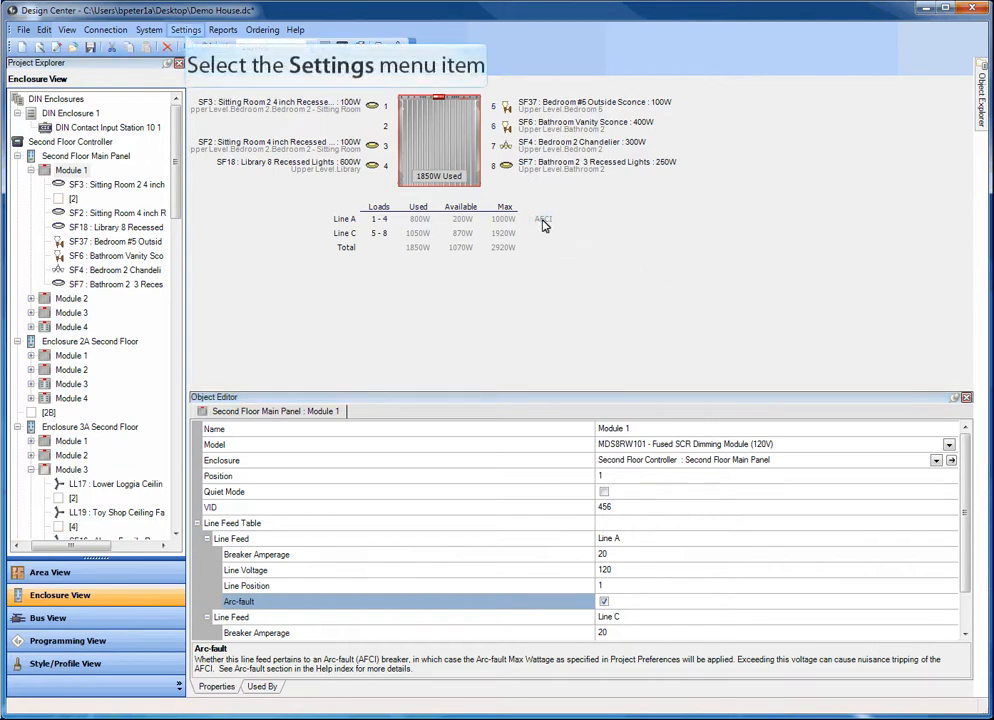
mouse_move(512, 224)
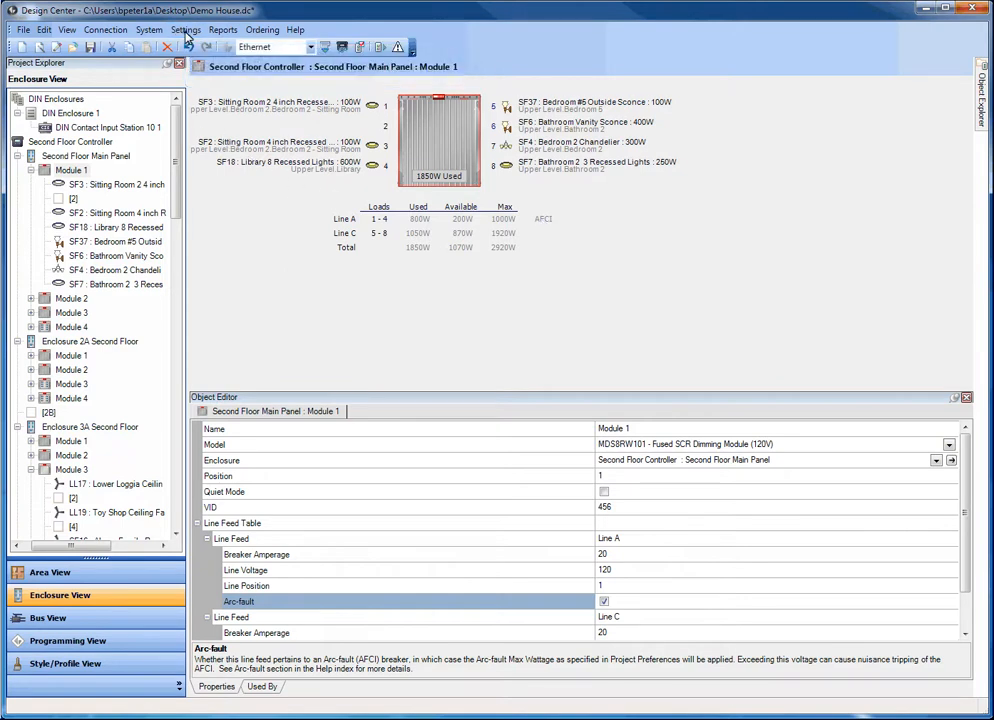
Set the arc-fault line feed value to 110 in Project Preferences and confirm
left_click(184, 30)
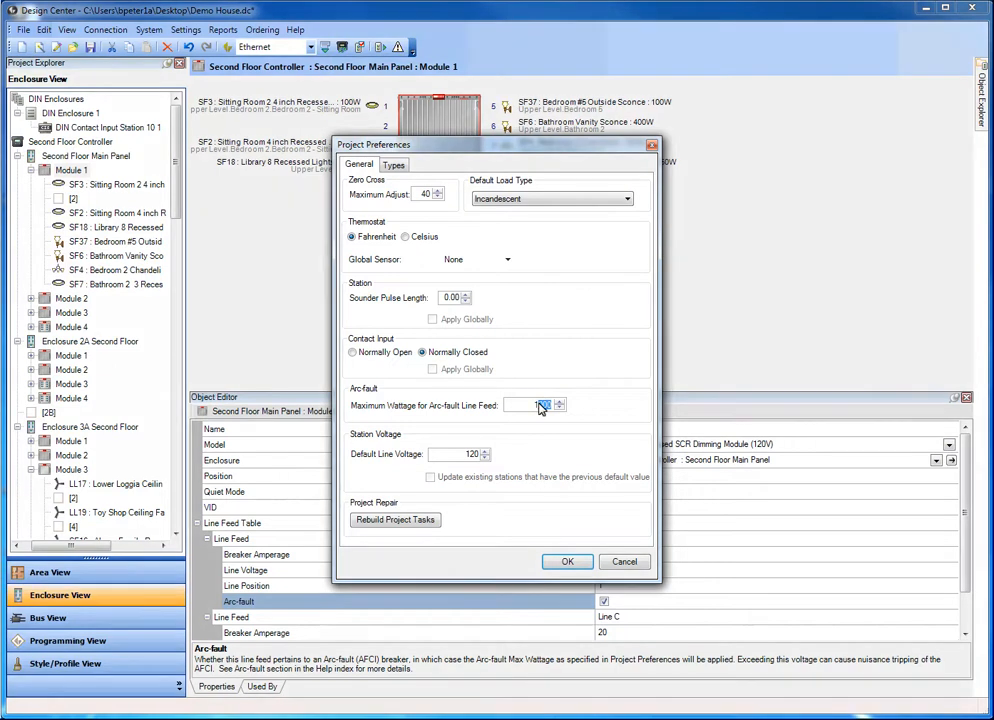
type("110")
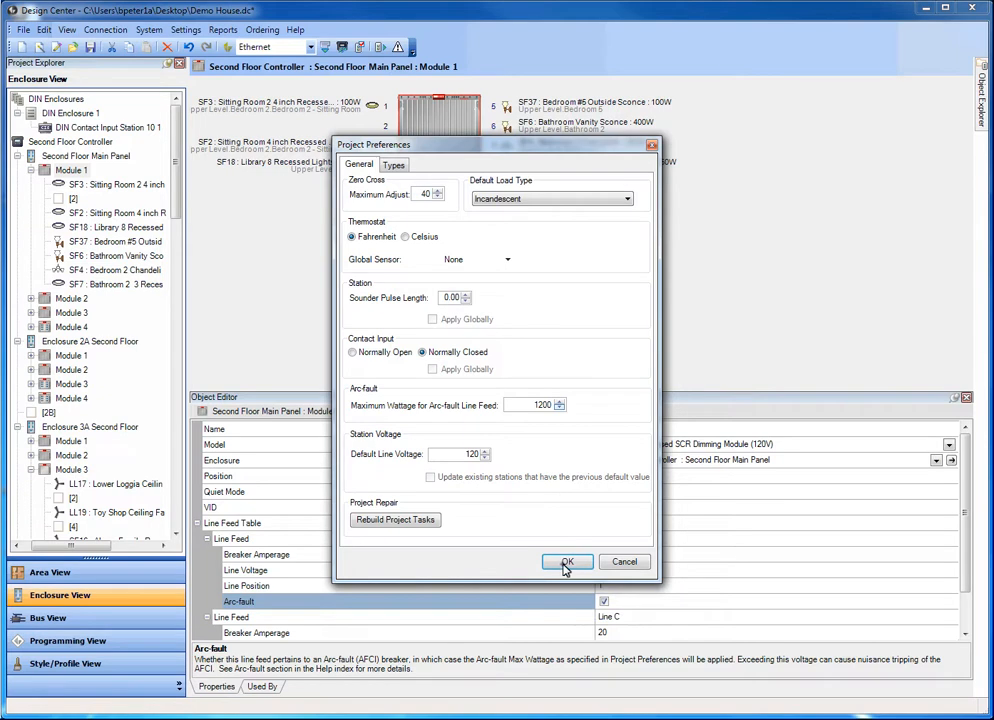
left_click(568, 560)
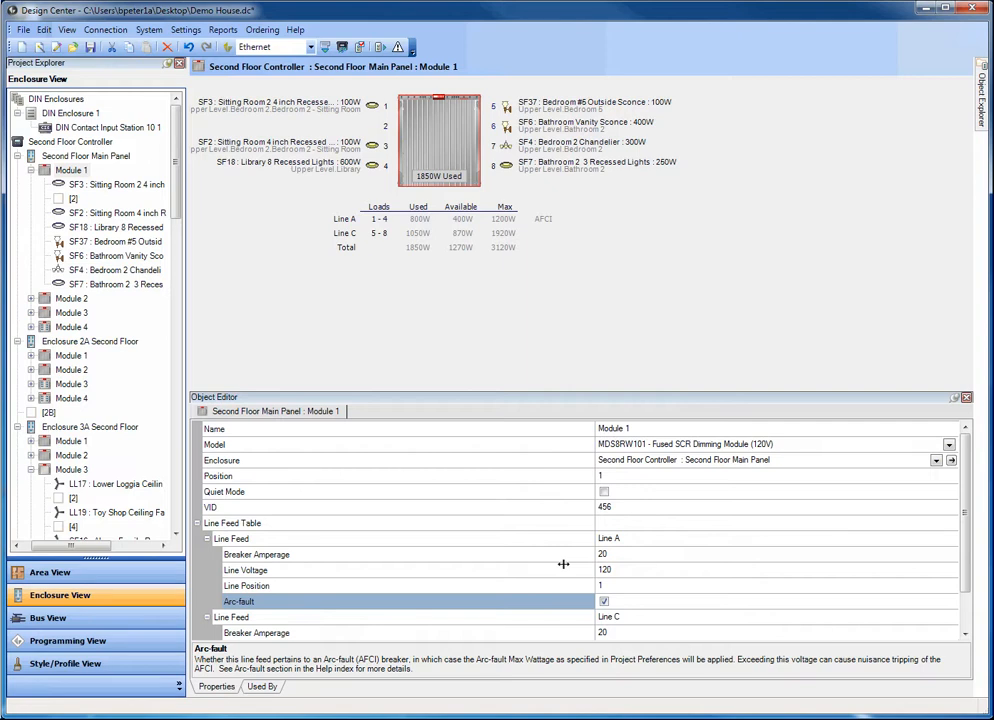
mouse_move(468, 556)
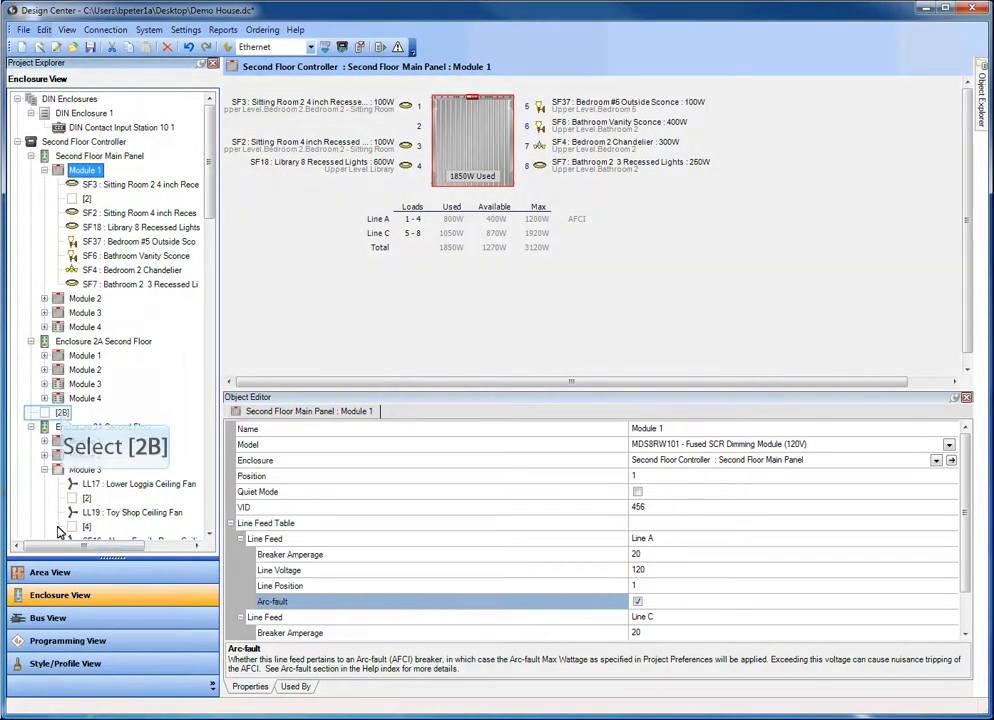
Show Enclosure 2B Second Floor on its own with its mounting, parent, position and area properties
left_click(98, 140)
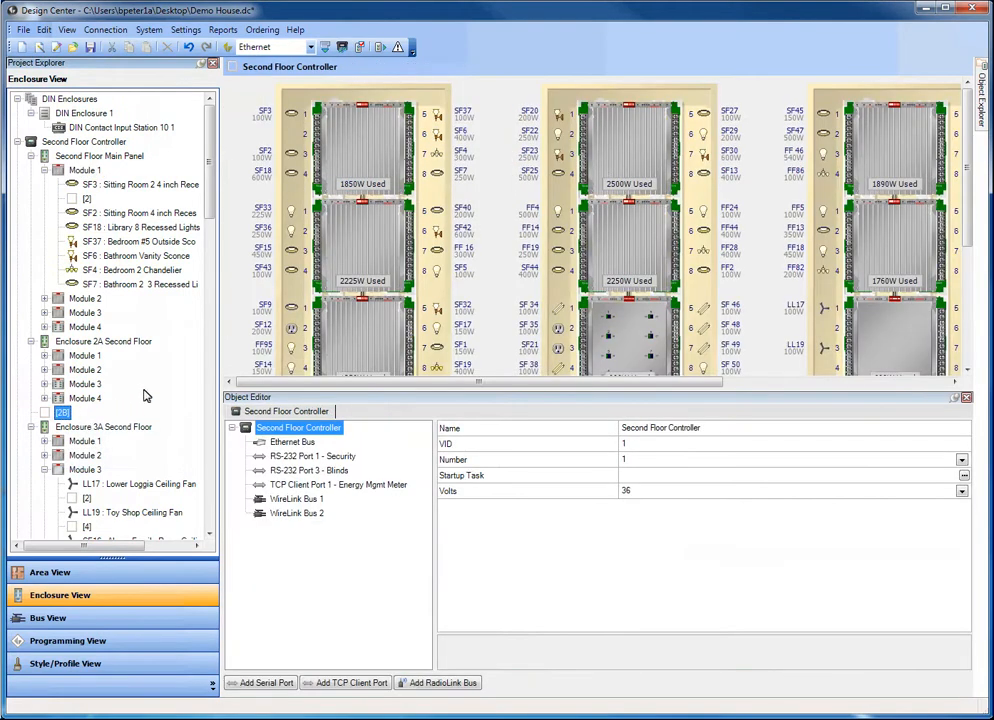
scroll("down", 3)
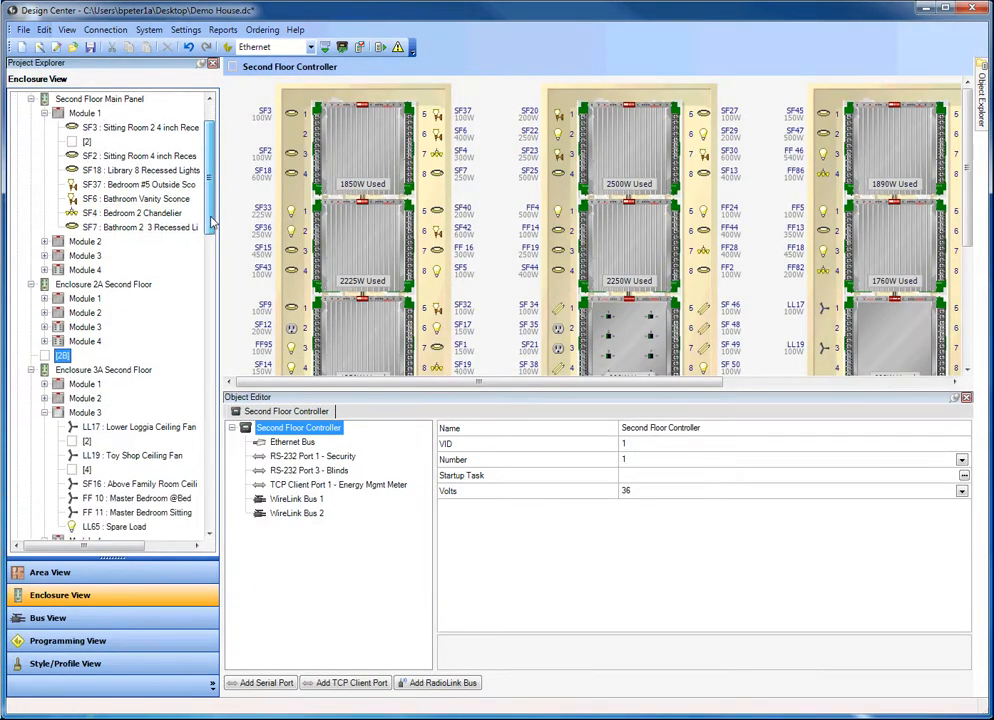
scroll("down", 3)
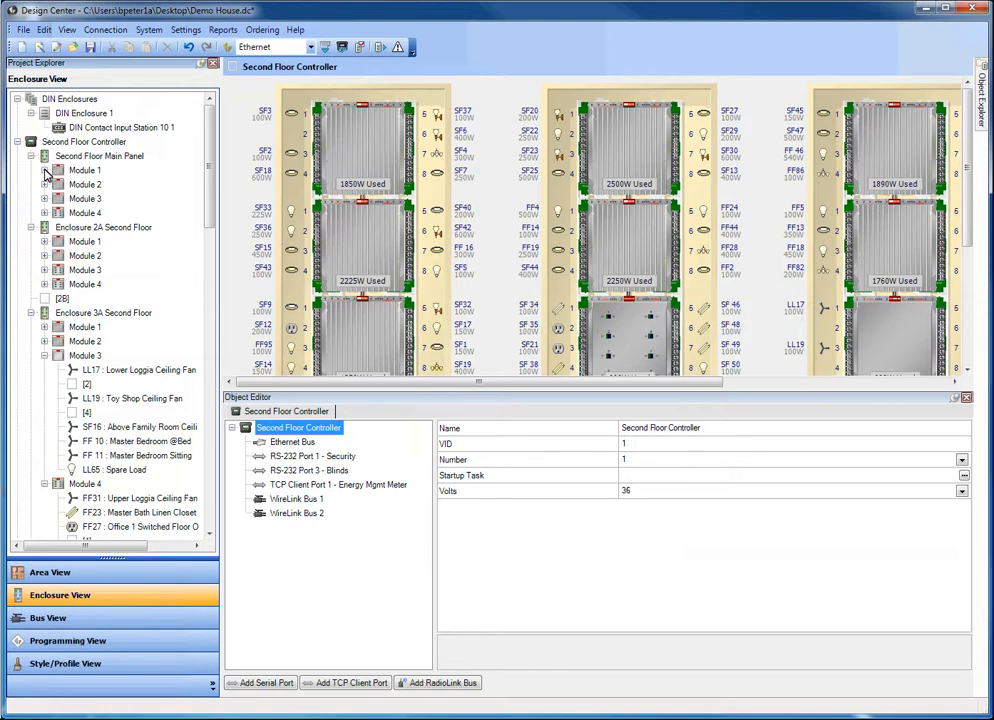
mouse_move(90, 230)
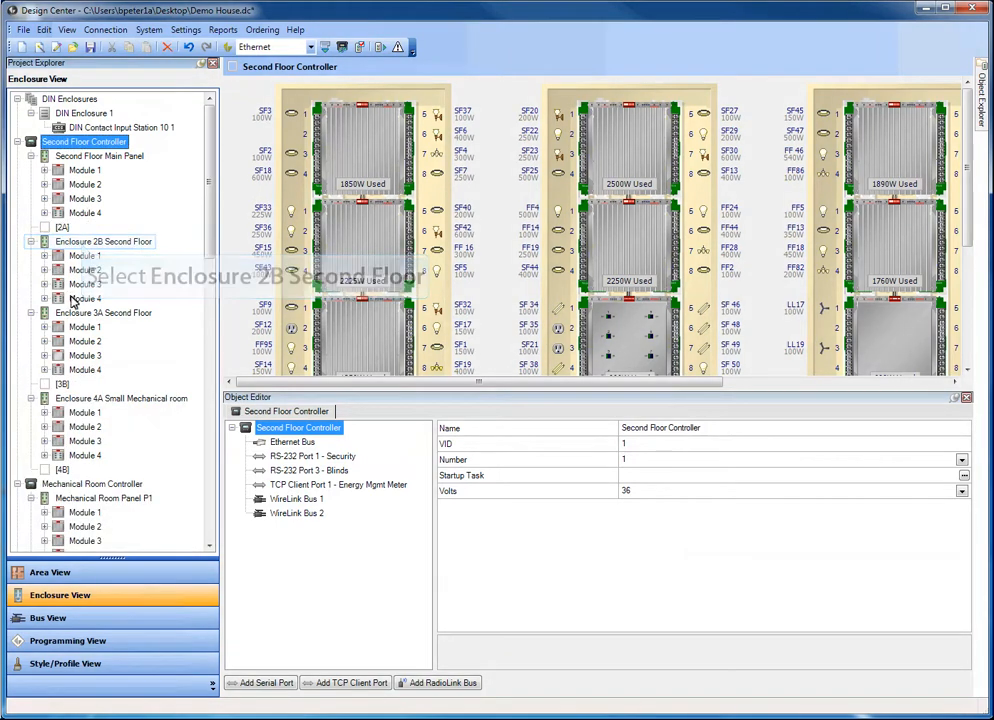
left_click(104, 240)
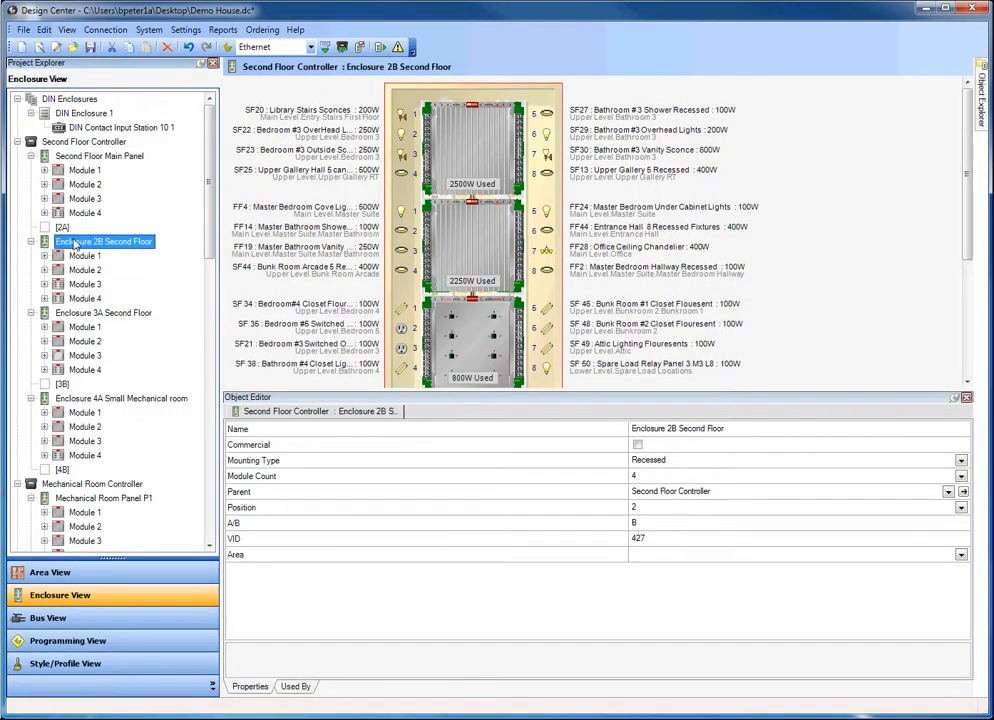
left_click(108, 228)
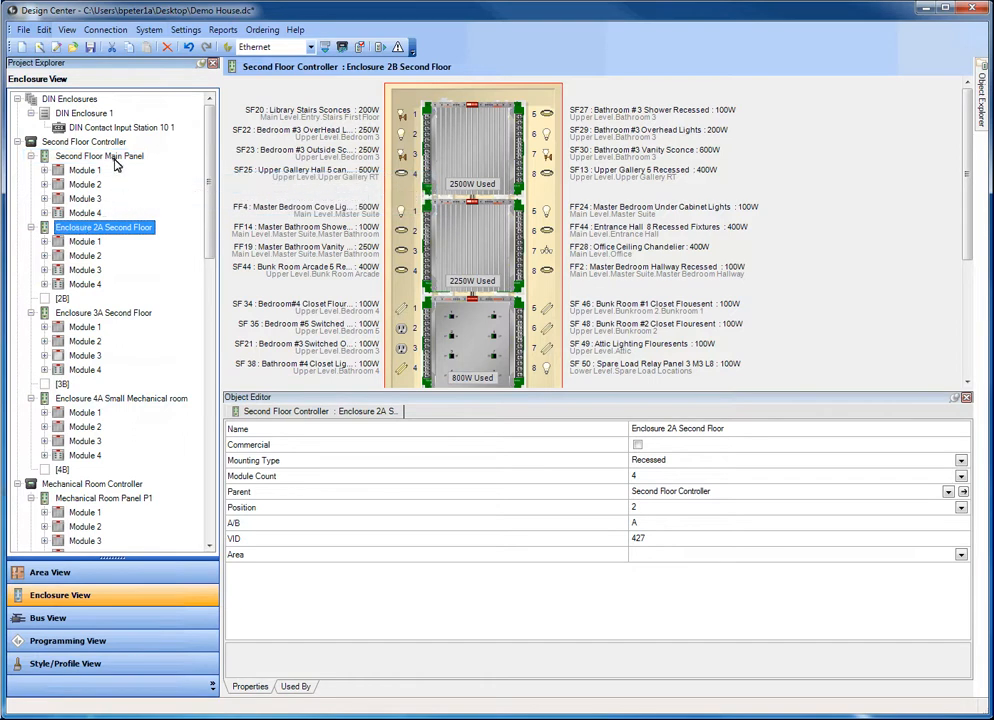
Assign the Second Floor Main Panel enclosure to the Upper Level: Equipment Room area
left_click(100, 156)
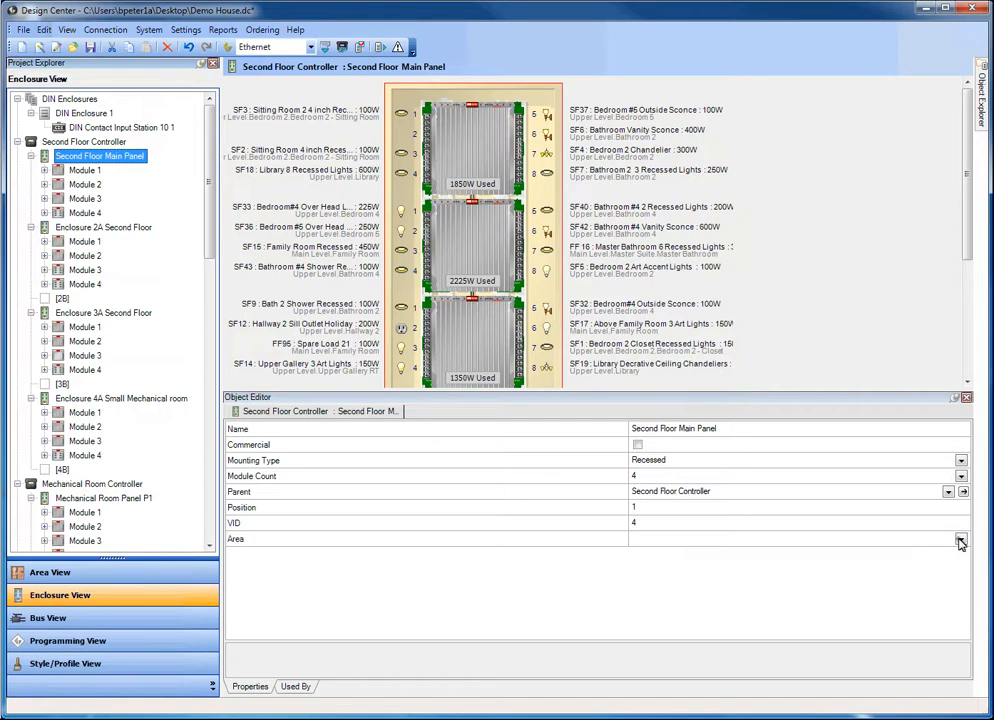
left_click(960, 540)
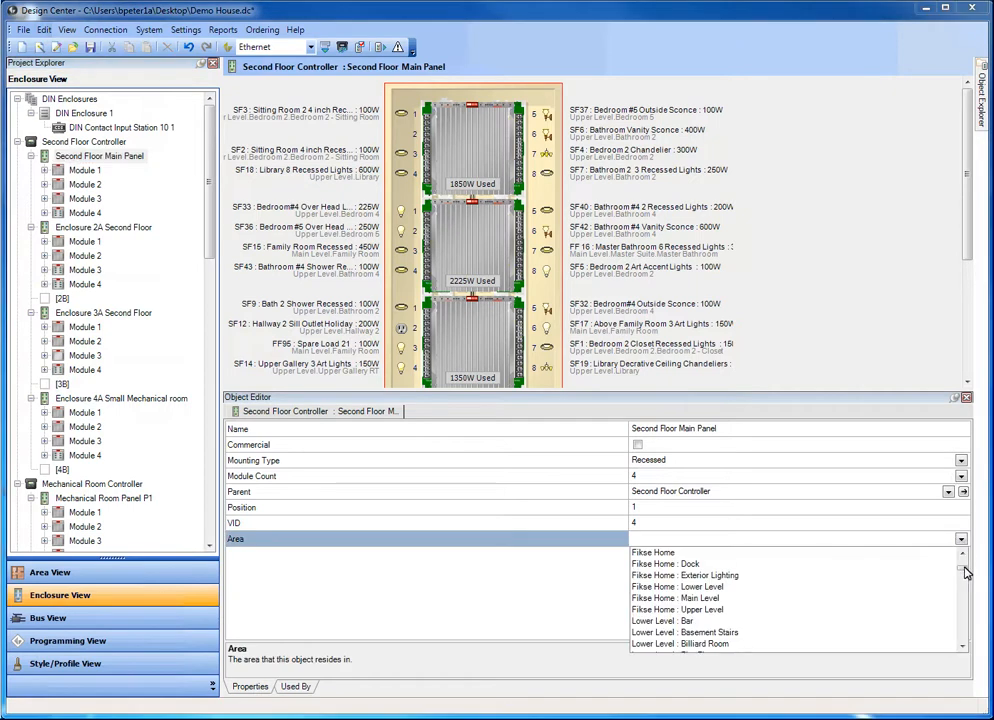
scroll("down", 3)
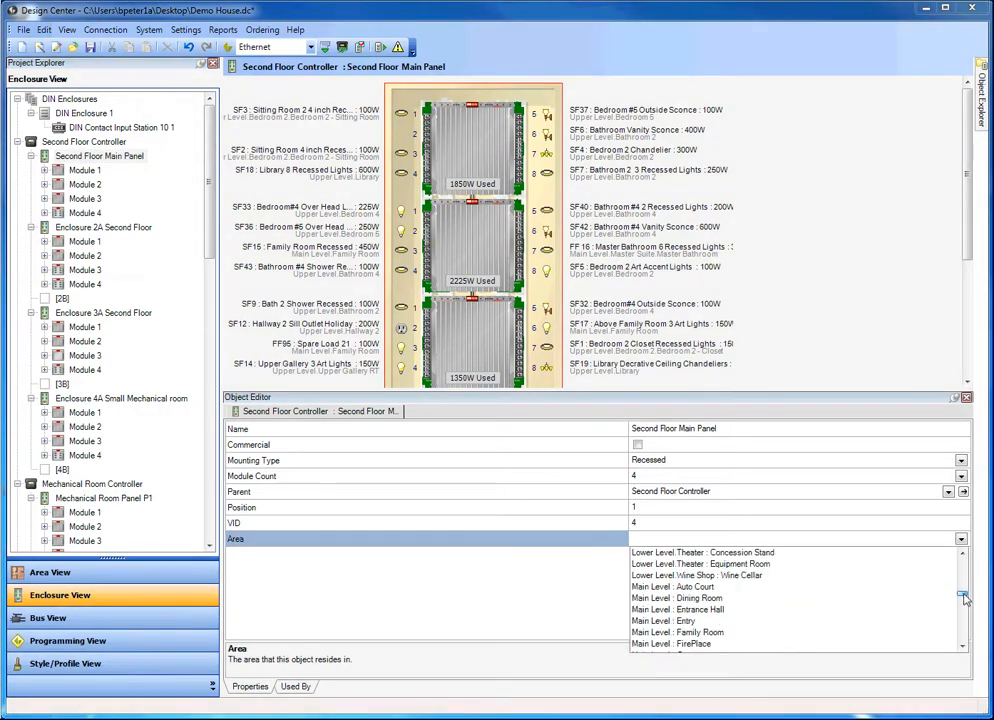
scroll("down", 3)
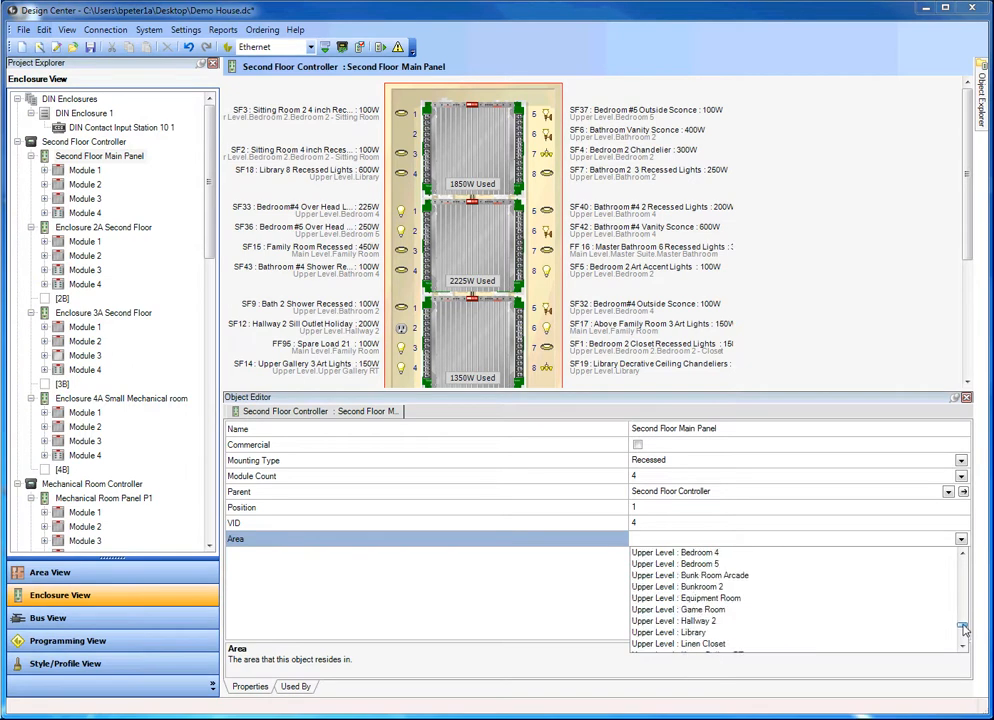
left_click(688, 596)
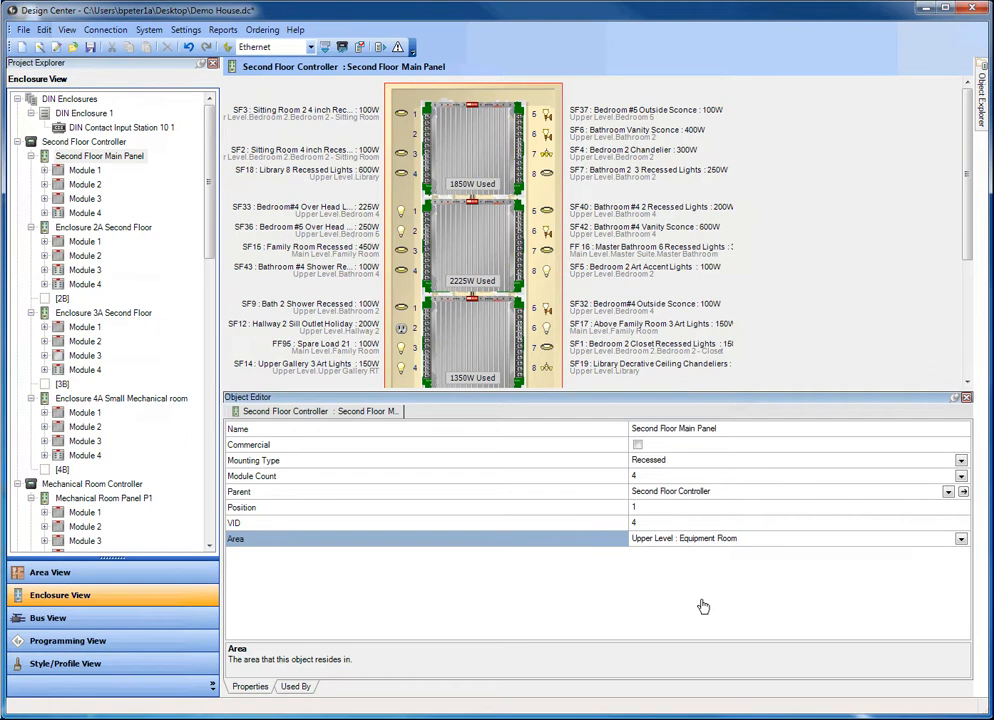
mouse_move(50, 572)
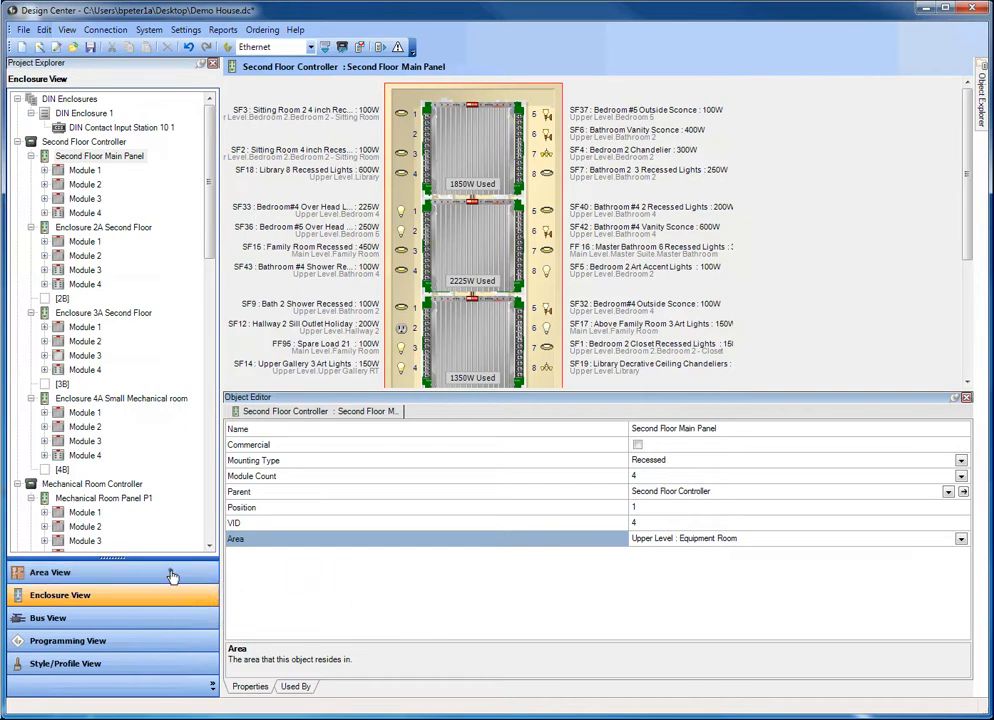
Browse by area and list the Equipment Room's items, including the Second Floor Main Panel
left_click(50, 572)
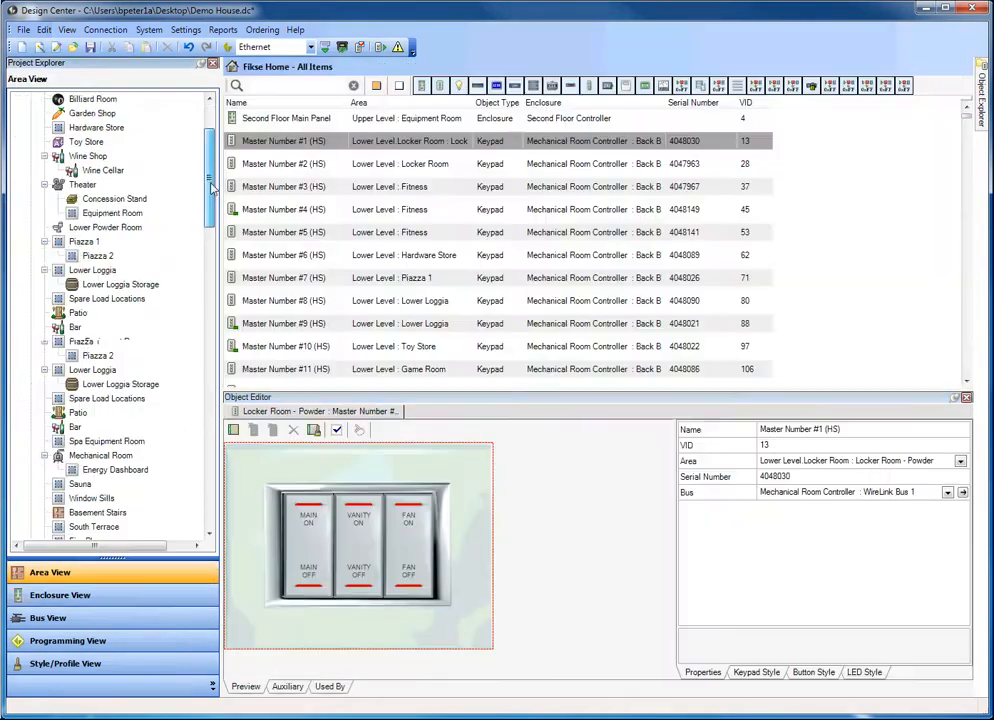
scroll("down", 3)
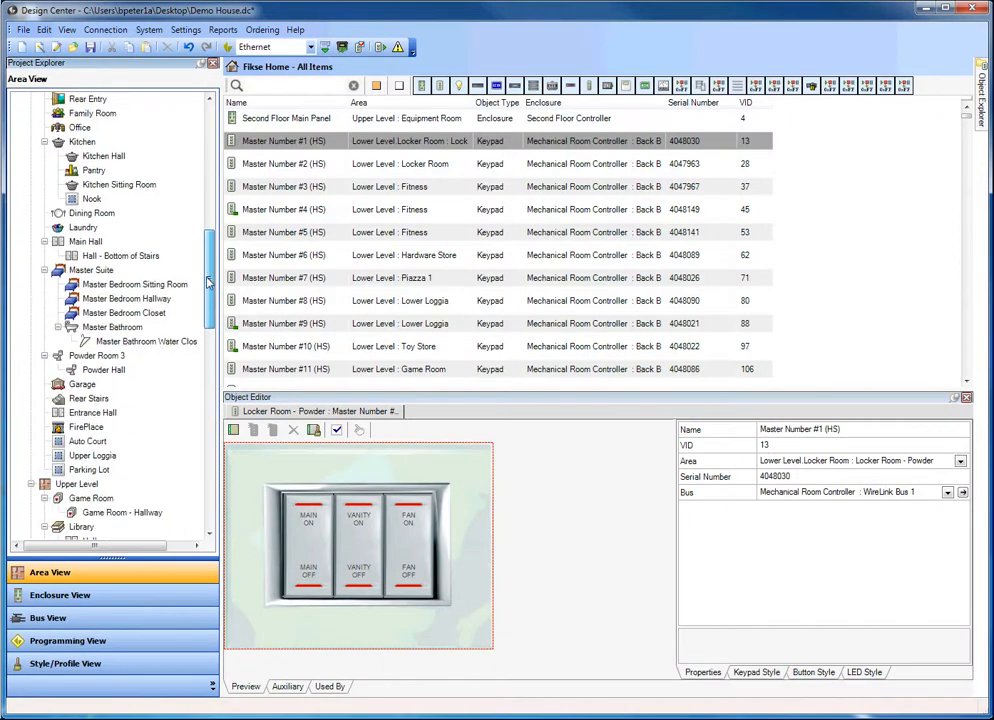
scroll("down", 3)
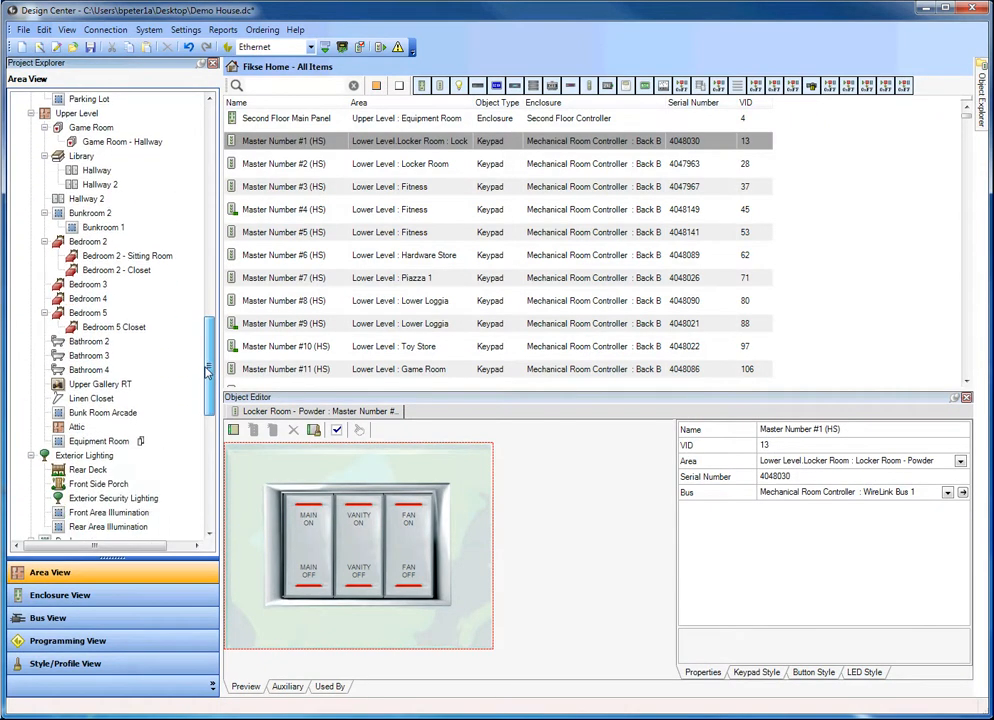
left_click(98, 442)
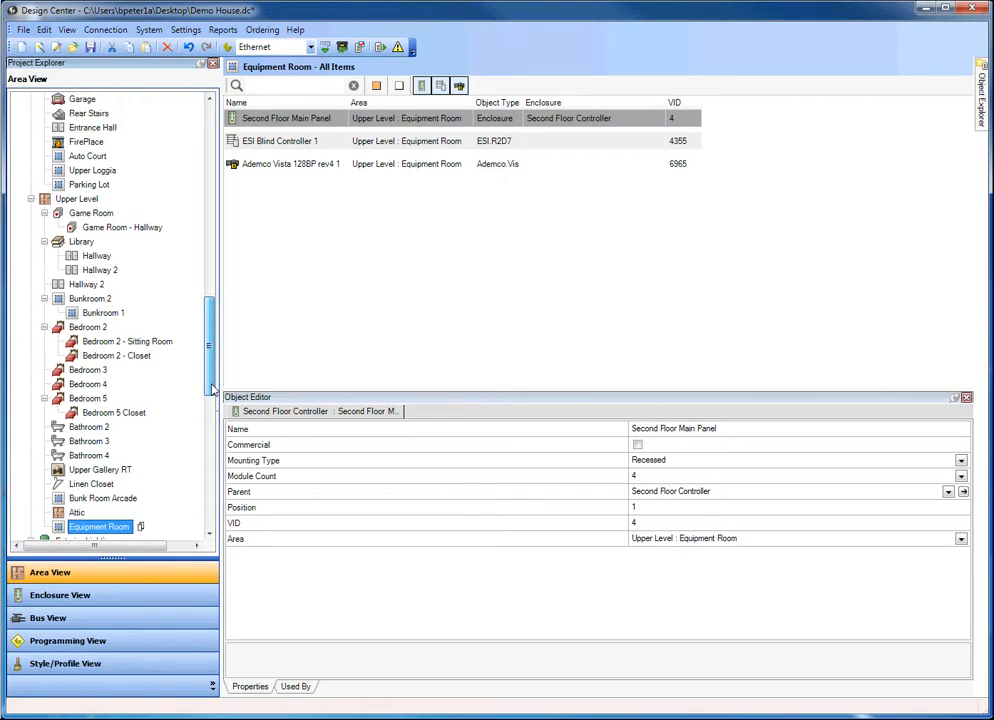
scroll("down", 3)
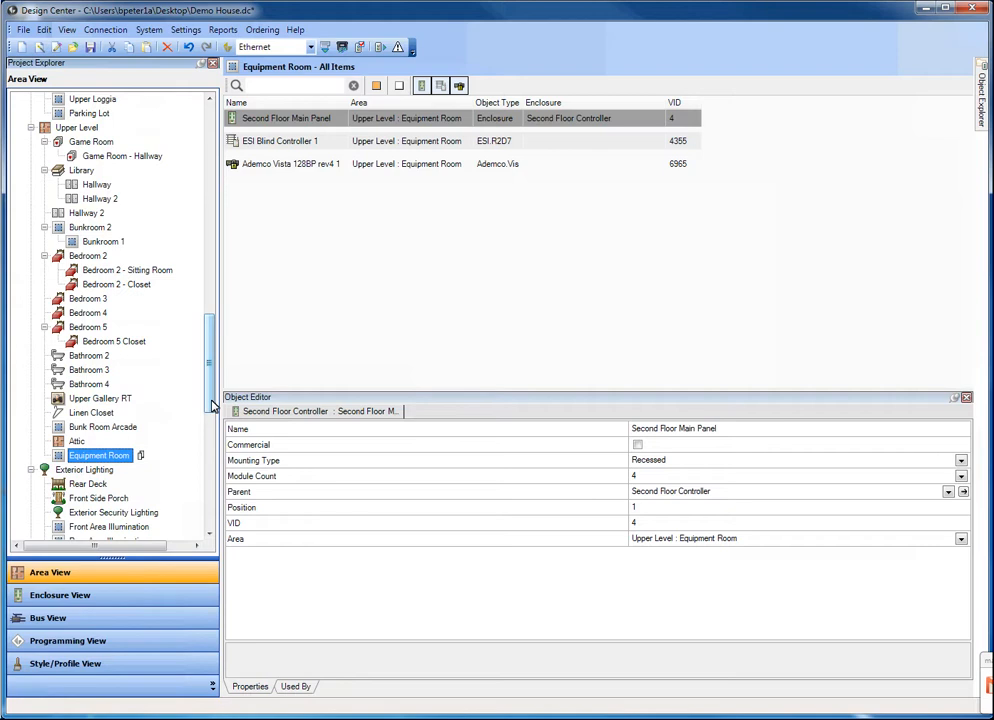
mouse_move(212, 402)
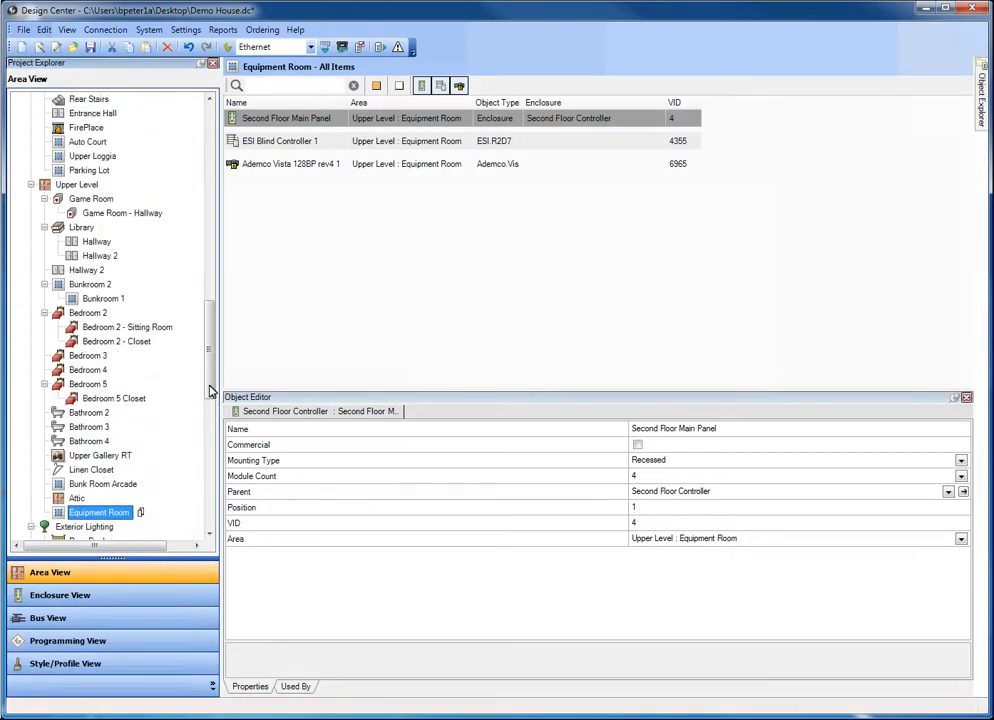
right_click(76, 184)
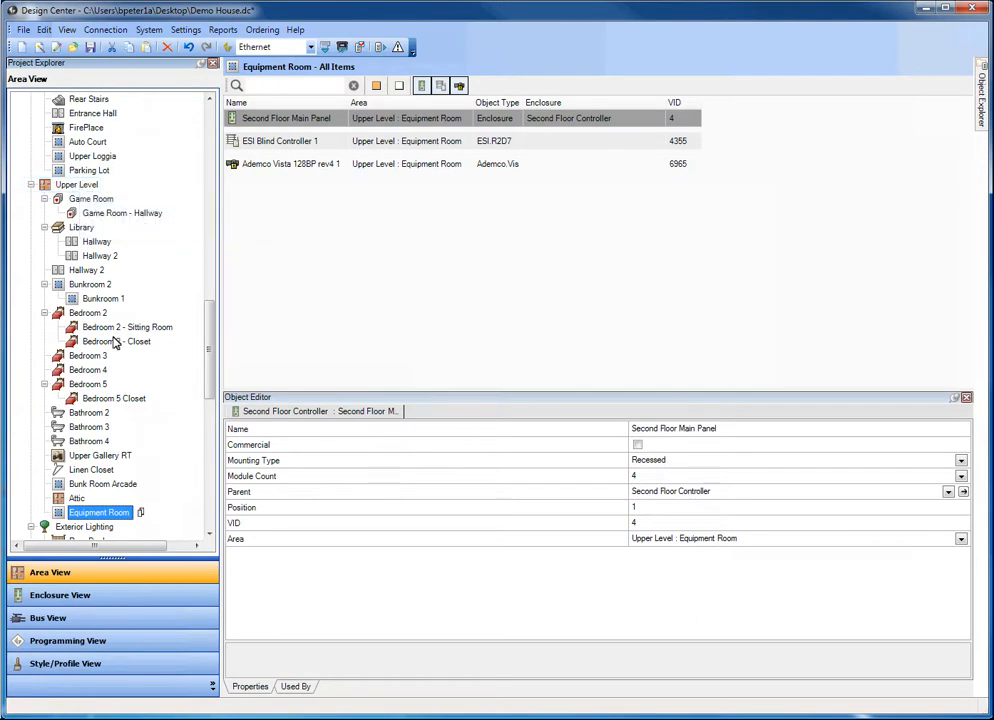
right_click(78, 184)
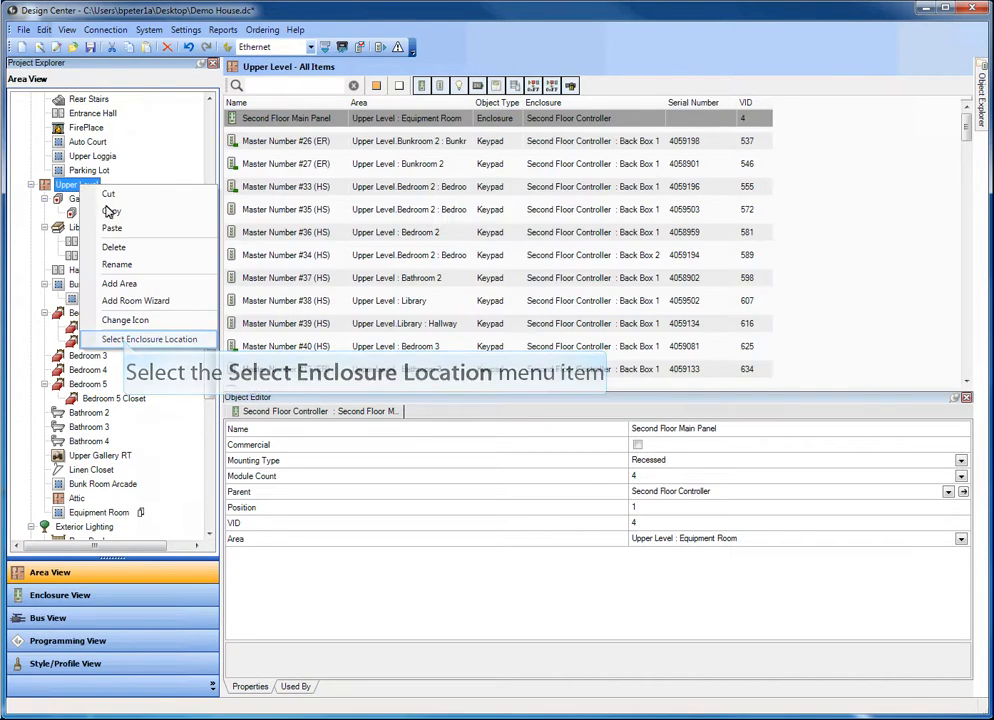
left_click(150, 340)
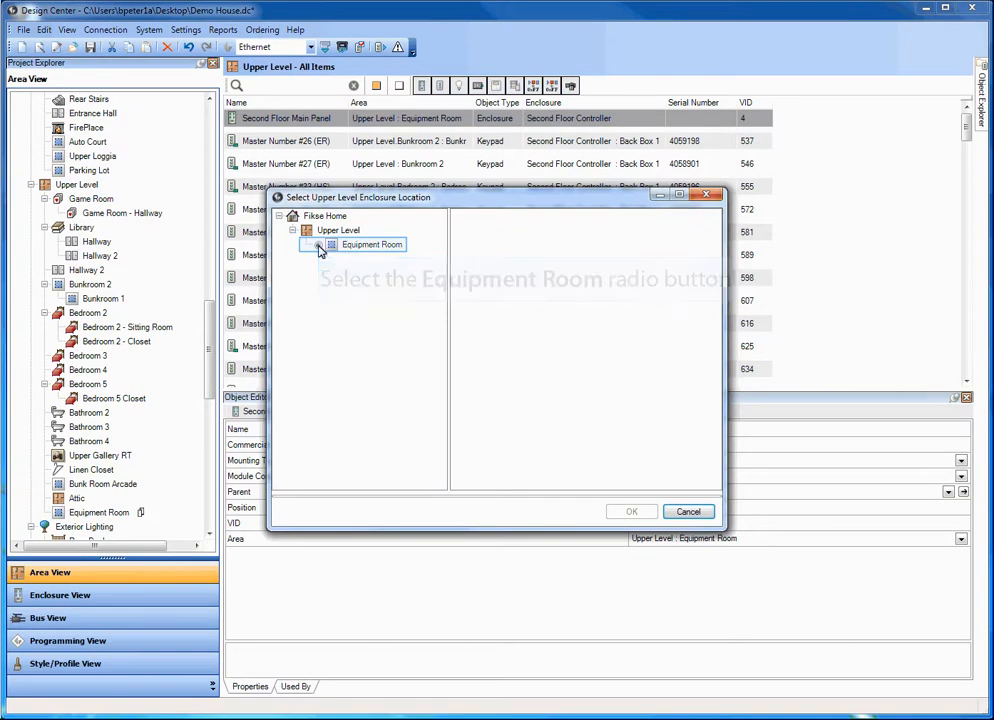
left_click(632, 512)
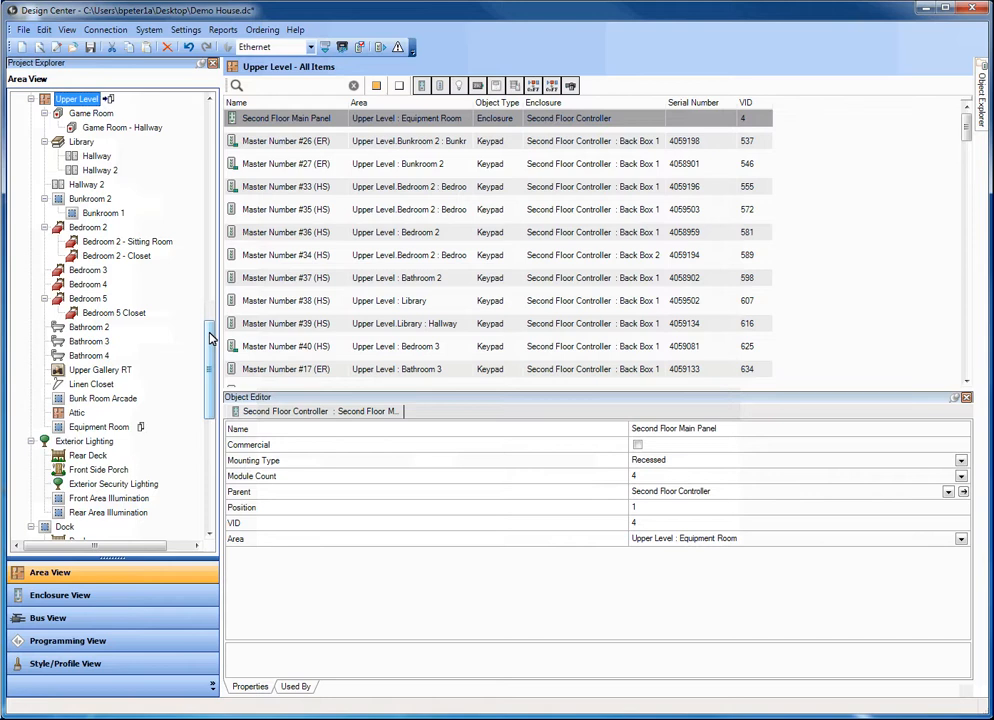
scroll("down", 3)
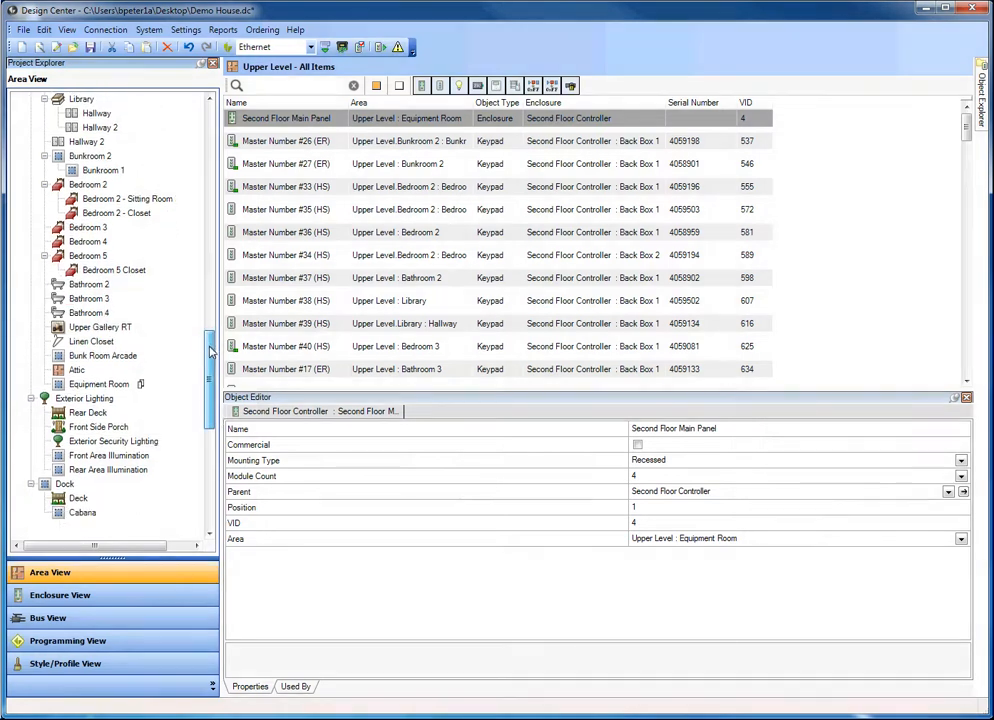
scroll("down", 3)
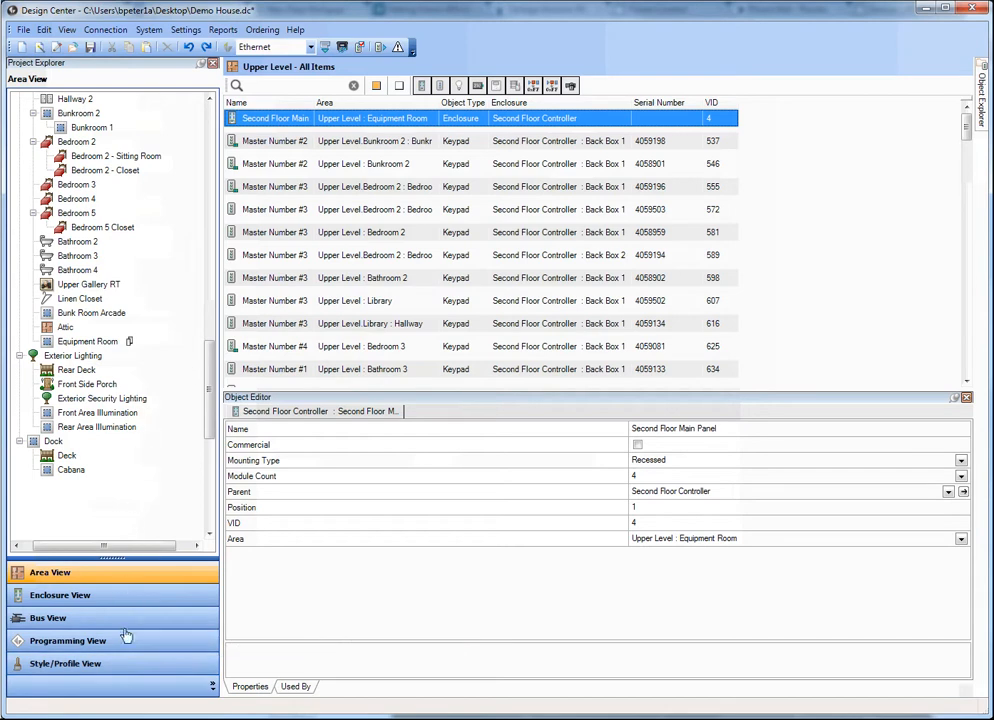
Show the fixture definitions (Ceiling Cans, Pendants, Sconces) with the Ceiling Cans details
left_click(64, 664)
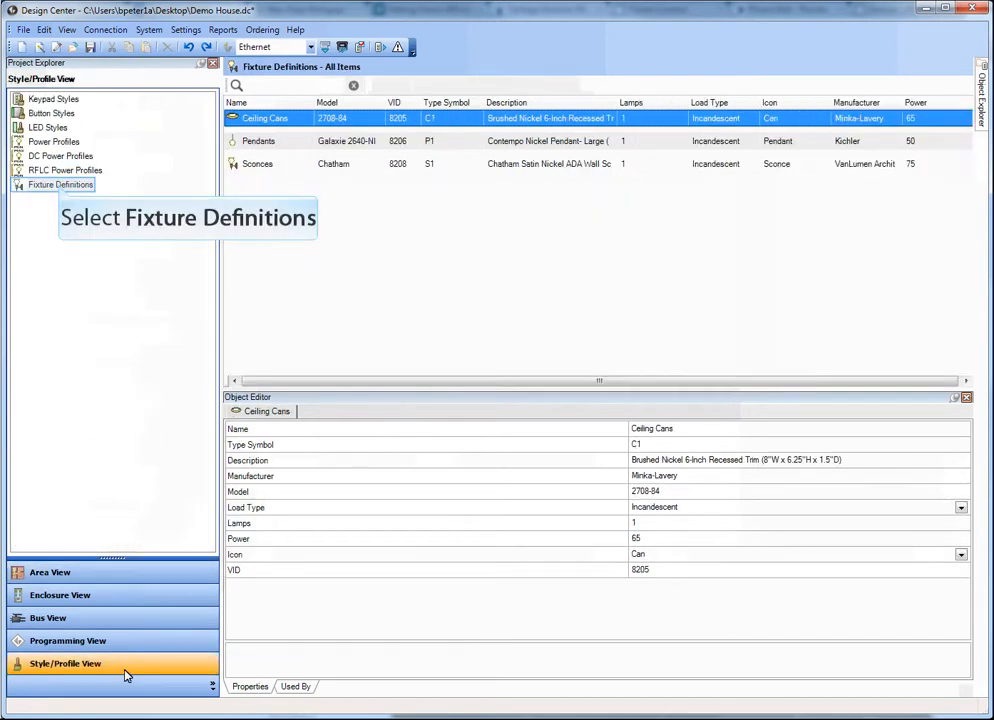
mouse_move(64, 398)
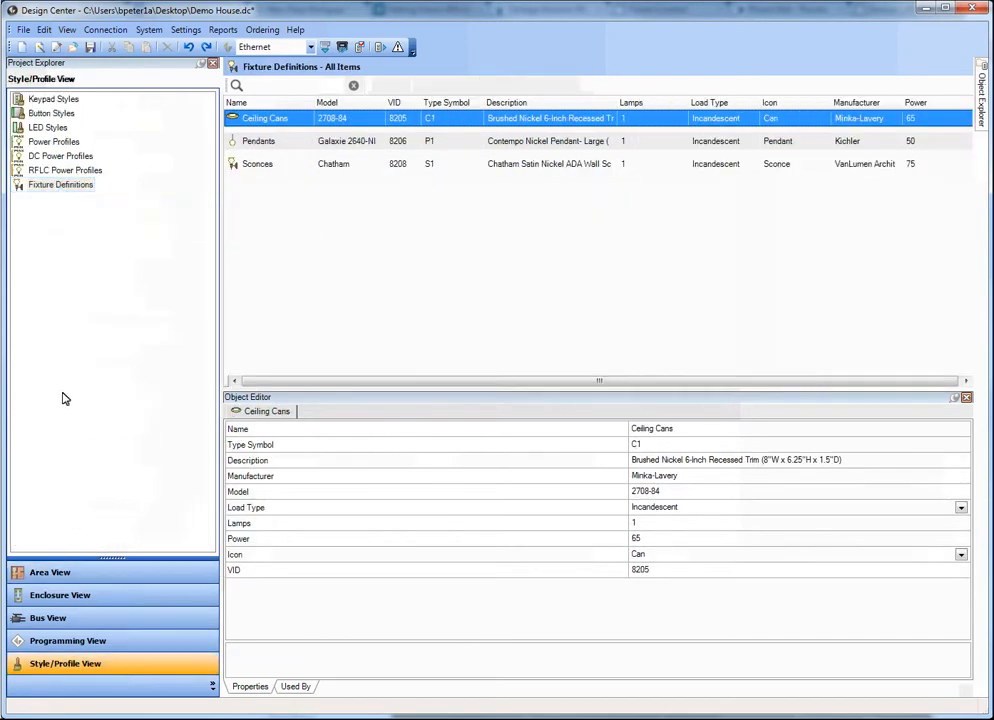
left_click(60, 184)
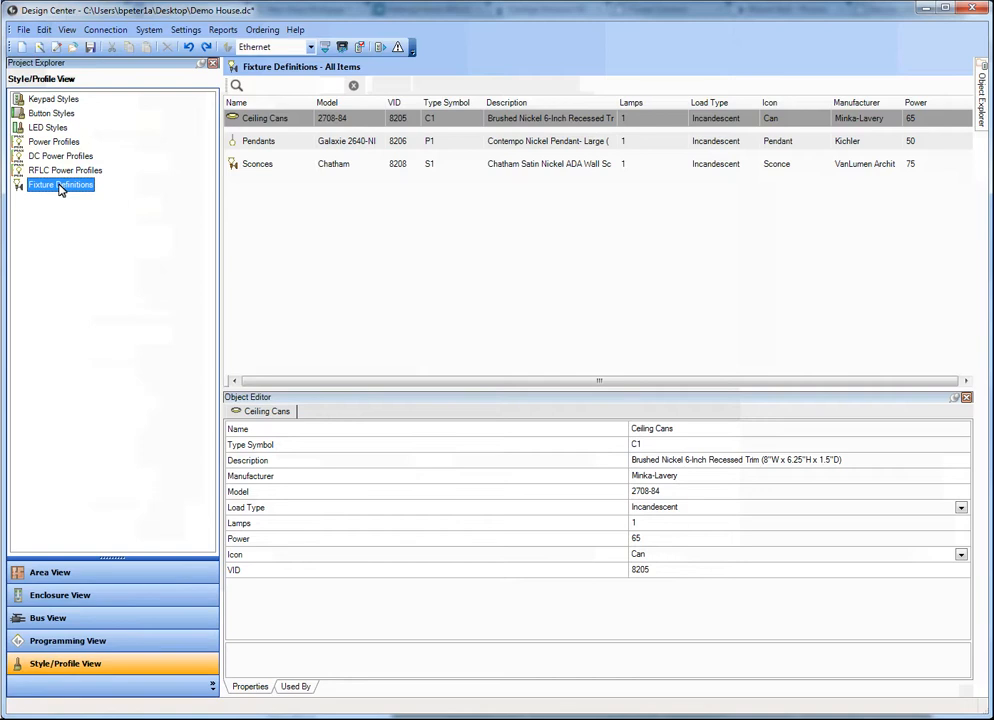
mouse_move(264, 118)
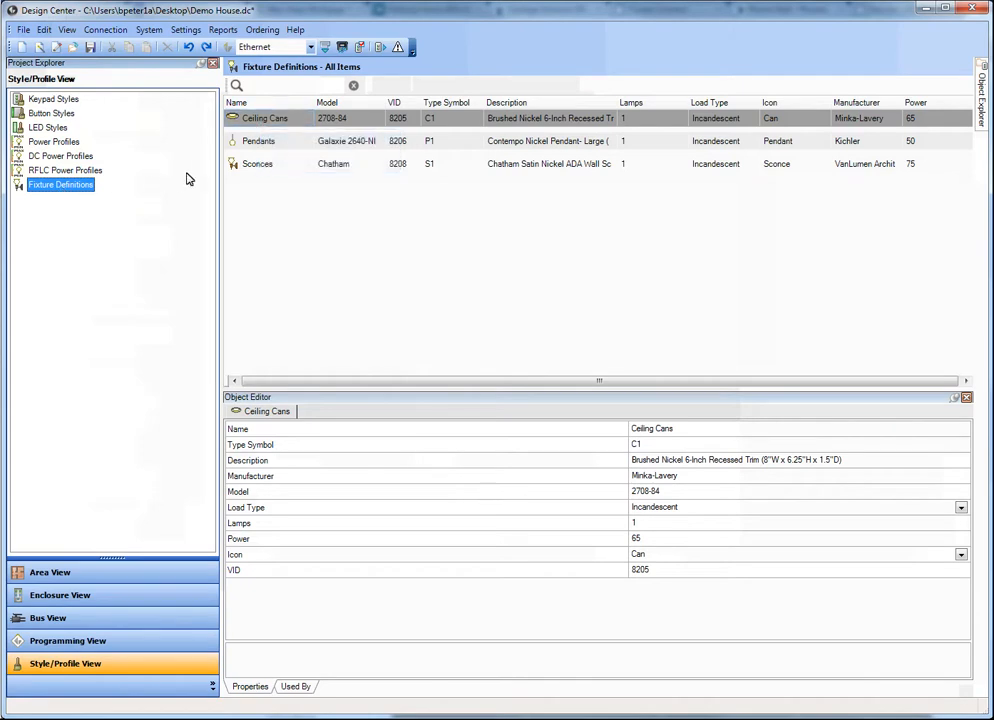
left_click(264, 118)
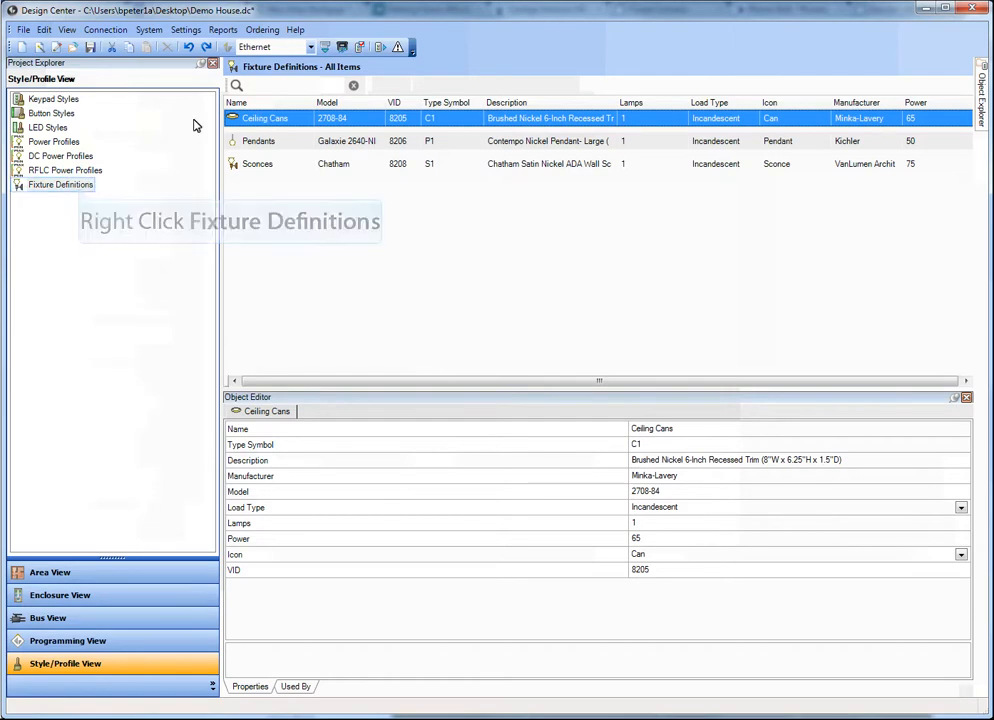
Add a new fixture definition, Fixture Definition 1 with power 100, and select it
right_click(60, 184)
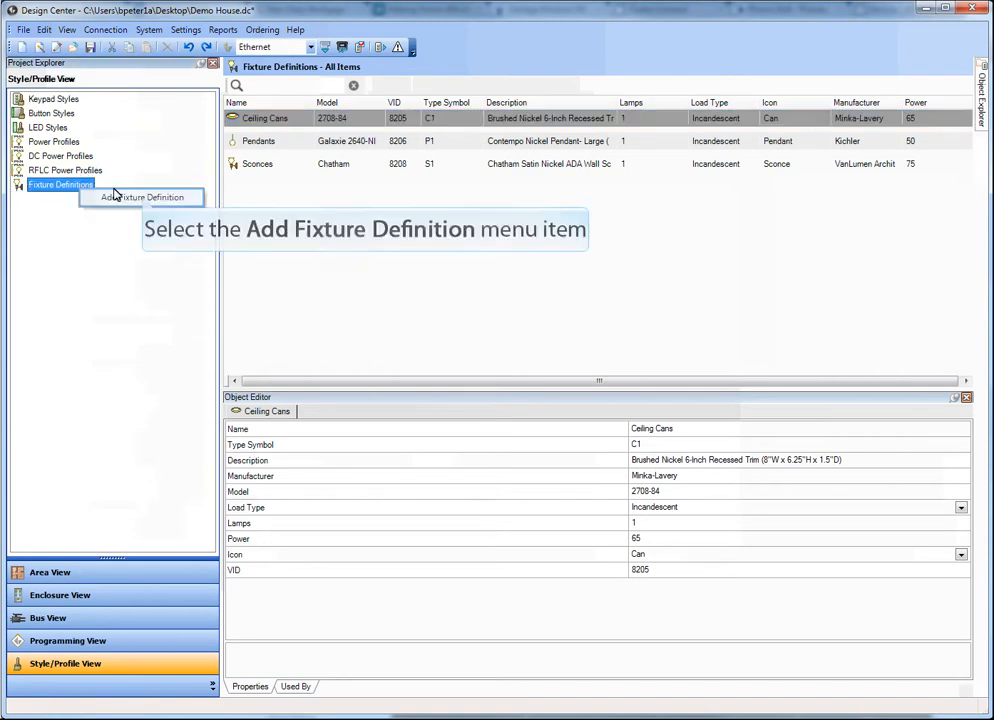
left_click(140, 196)
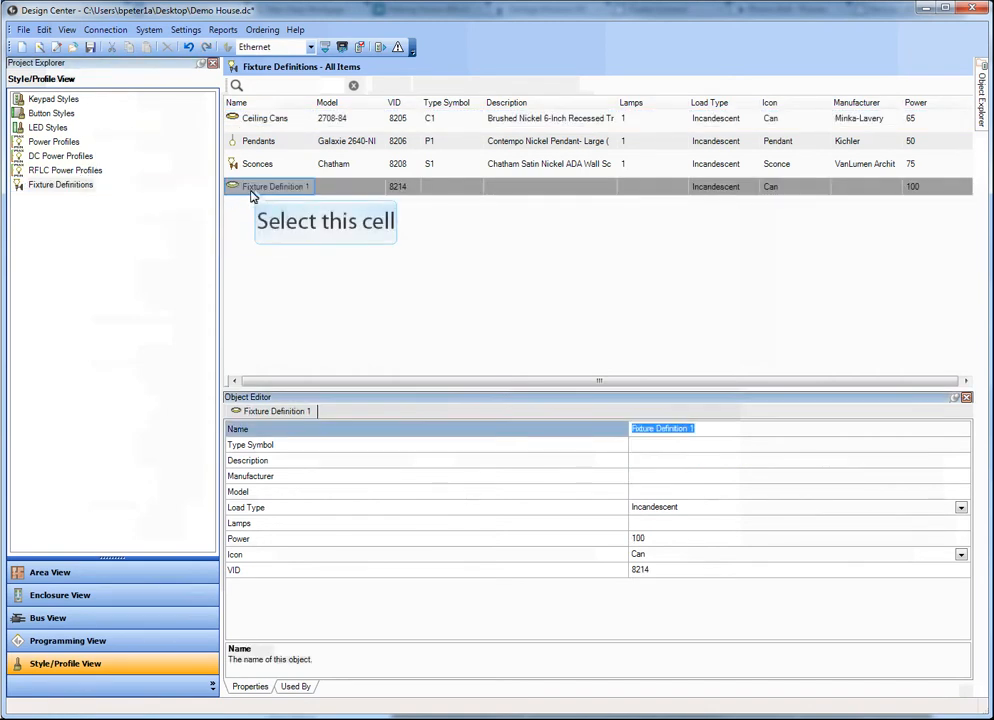
left_click(276, 186)
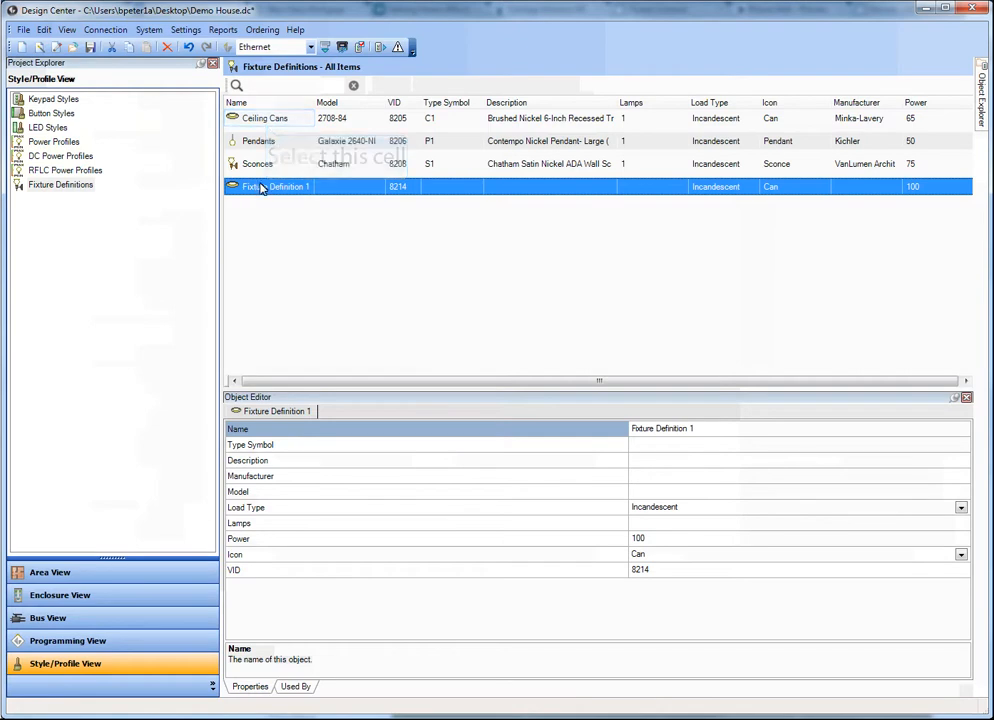
left_click(264, 118)
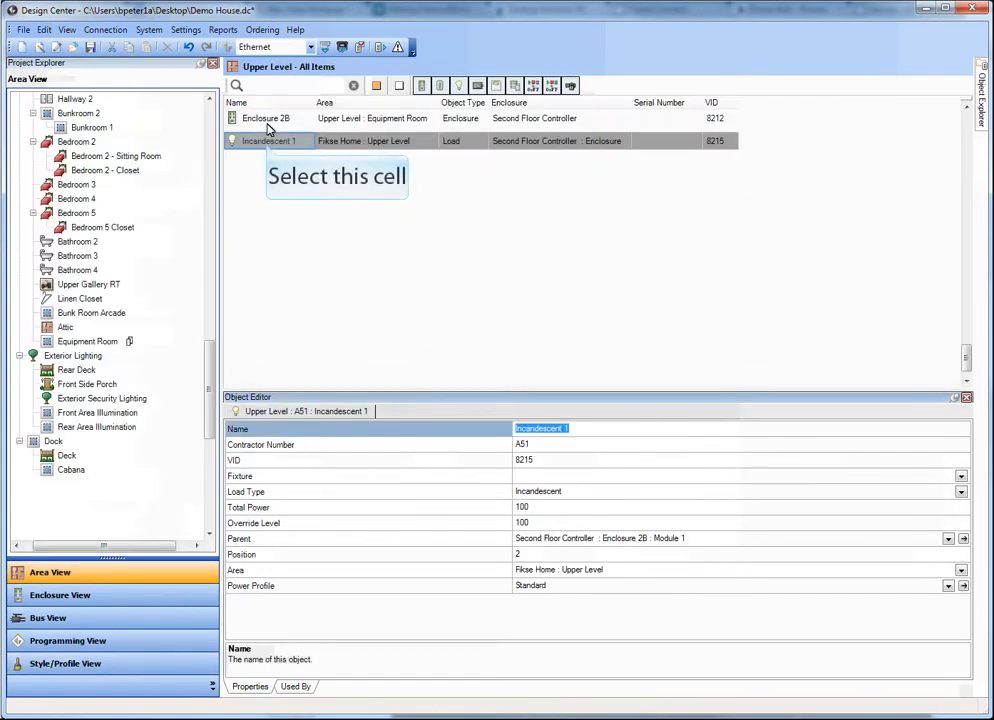
Assign Incandescent 1 to Bedroom 5 Closet with the Ceiling Cans fixture and quantity 4
left_click(266, 140)
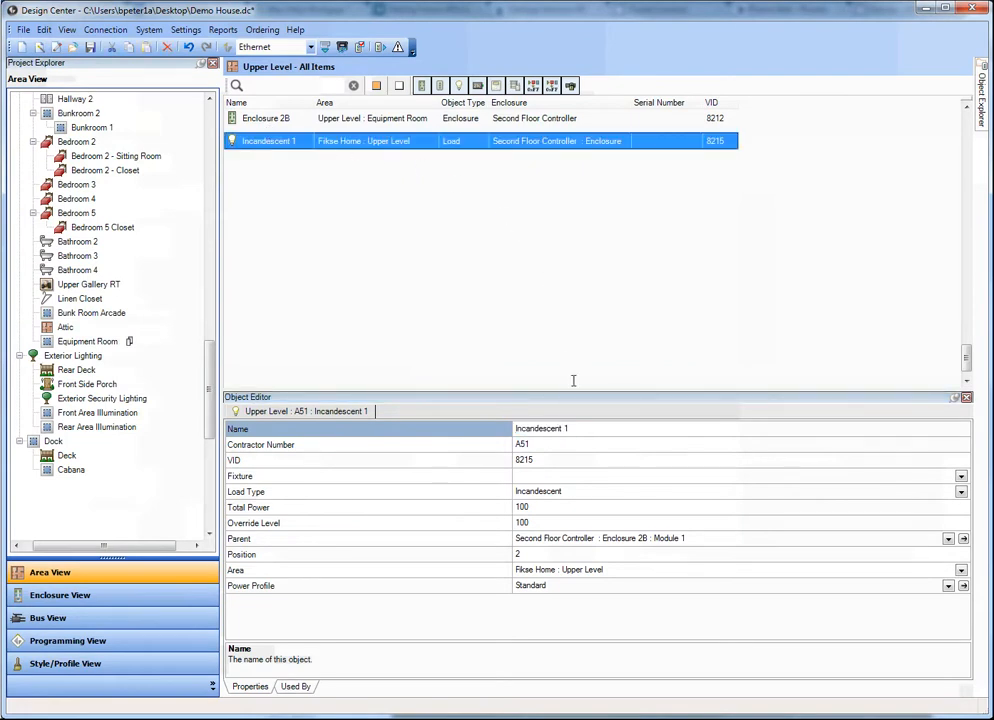
double_click(540, 428)
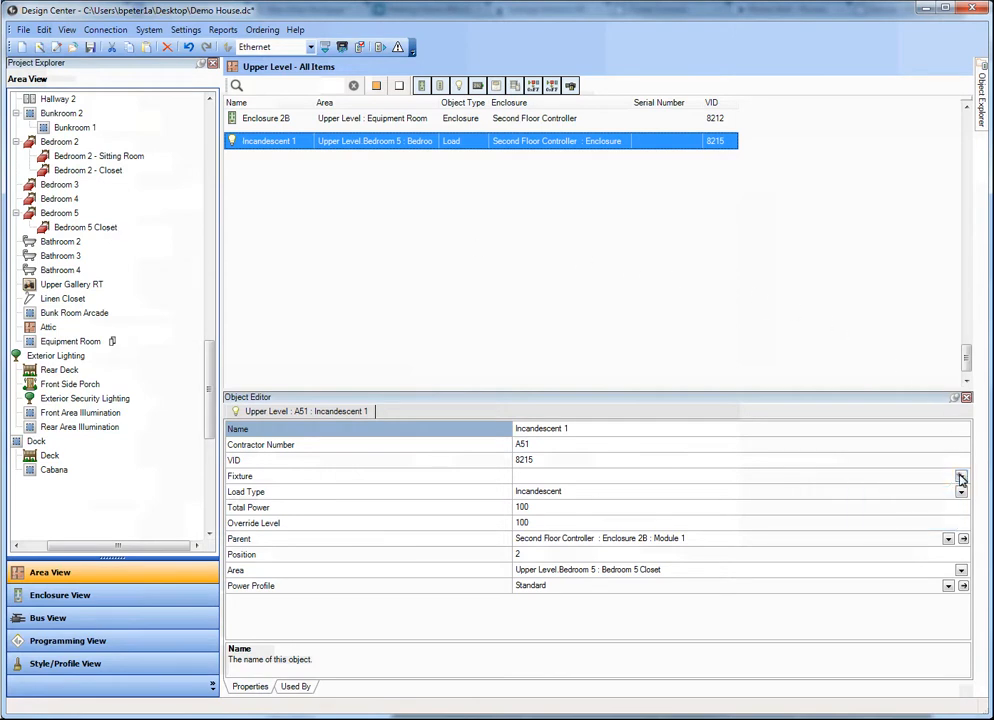
left_click(960, 476)
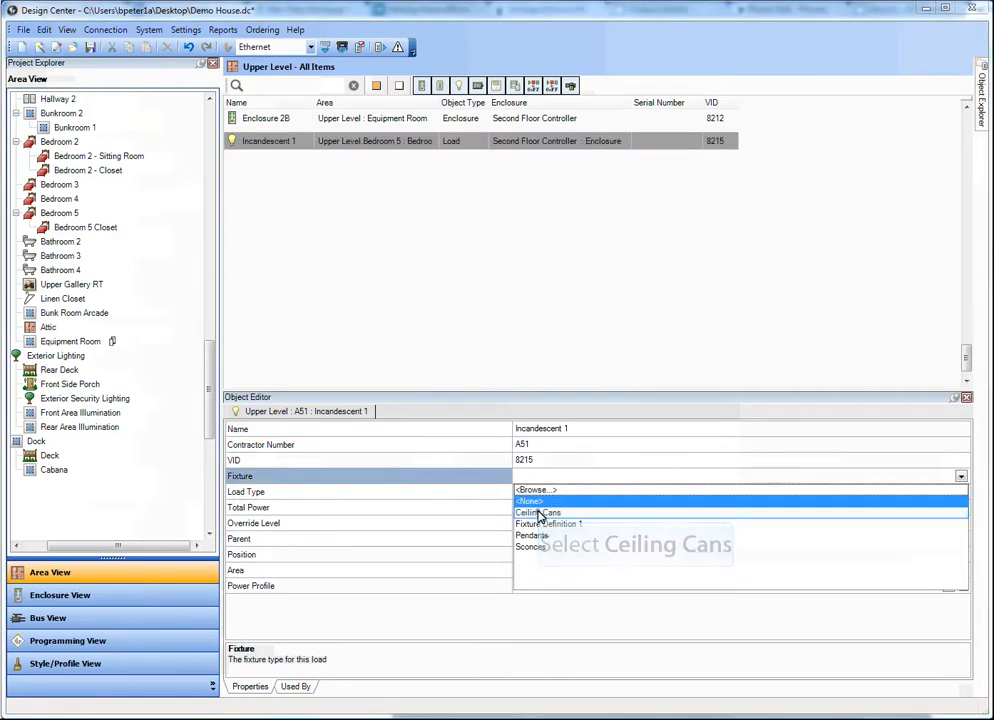
left_click(538, 512)
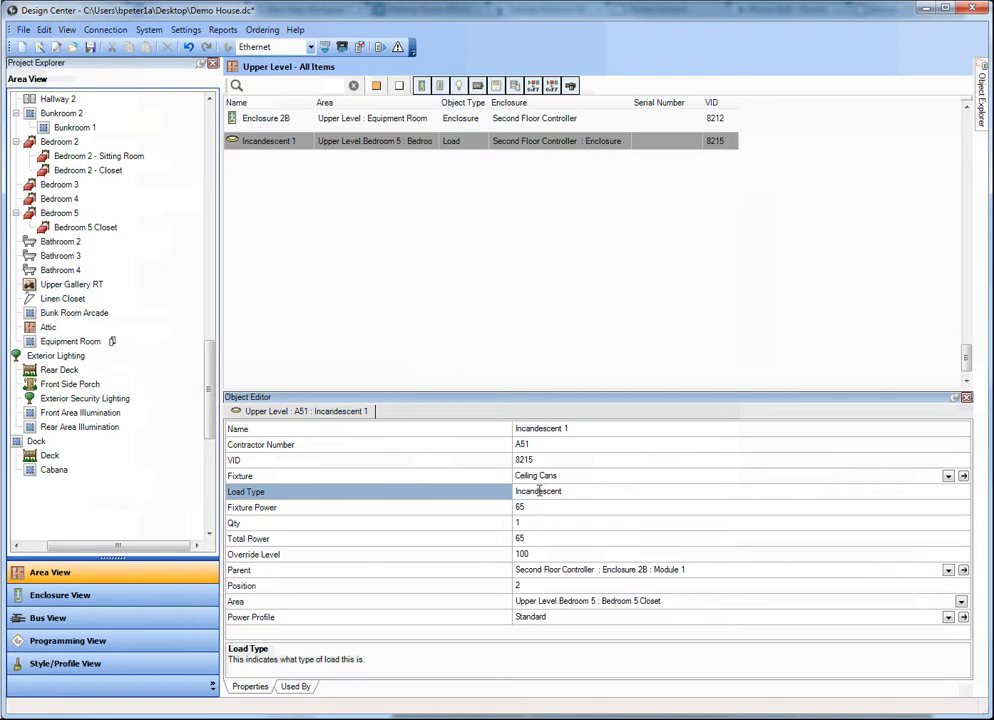
left_click(518, 522)
type("4")
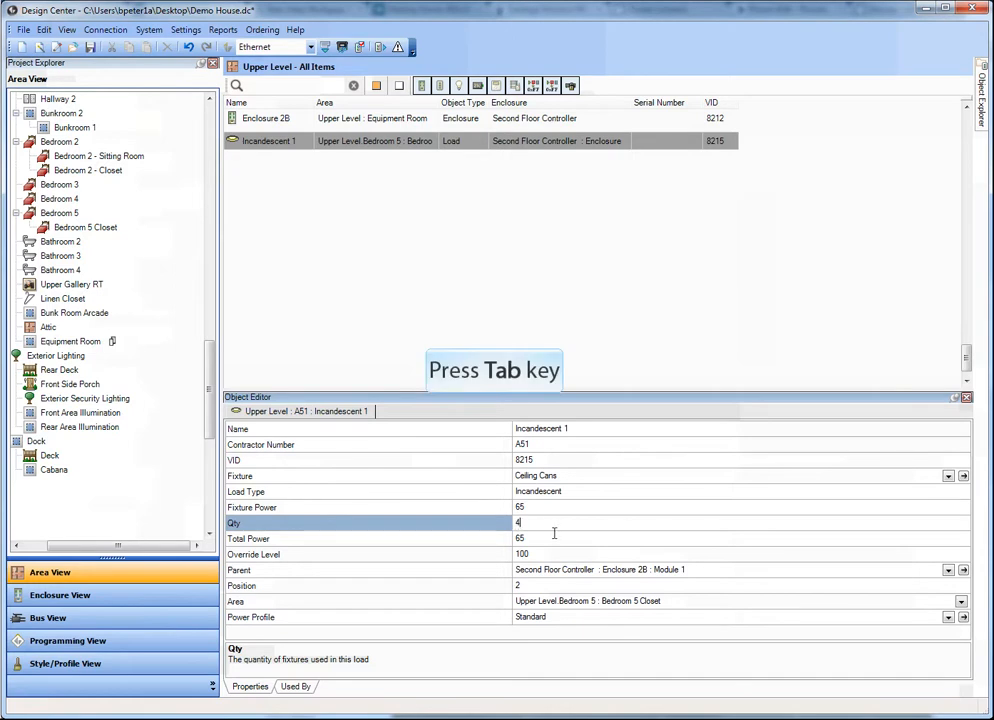
Commit quantity 4 so Incandescent 1's total power recalculates to 260
key("Tab")
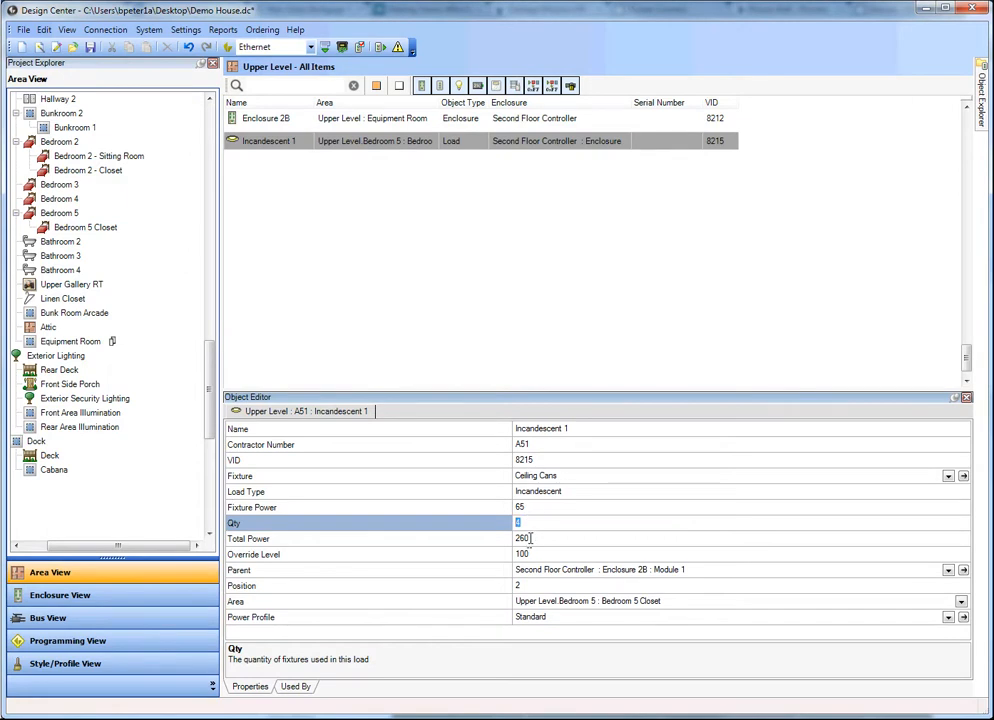
mouse_move(532, 538)
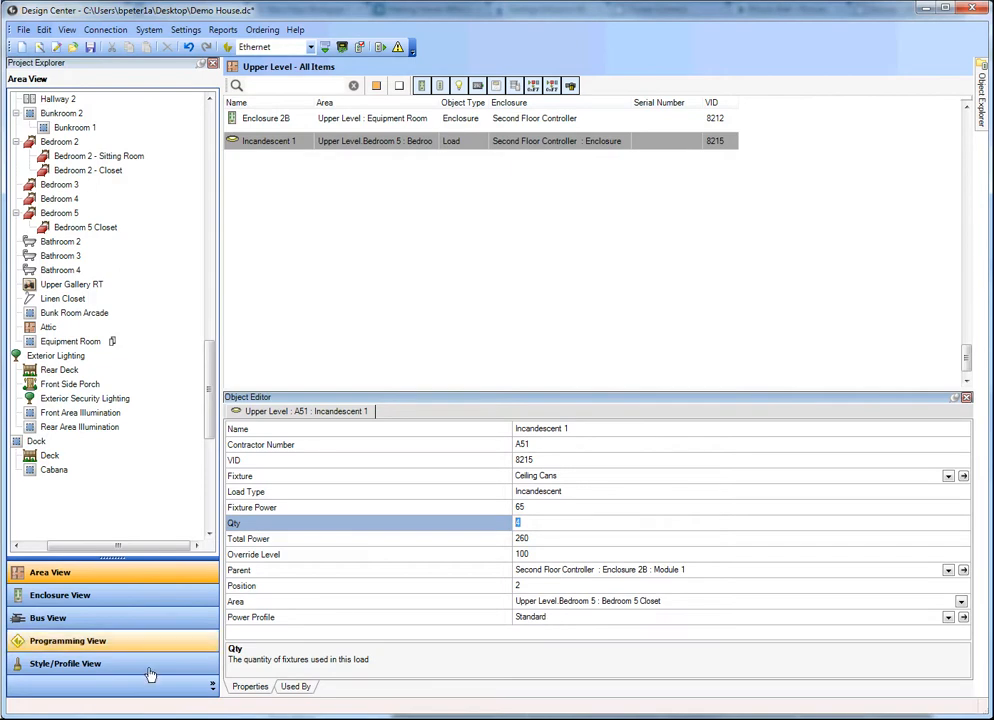
Return to the fixture definitions list and show the available reports at Fixture Schedule
left_click(64, 664)
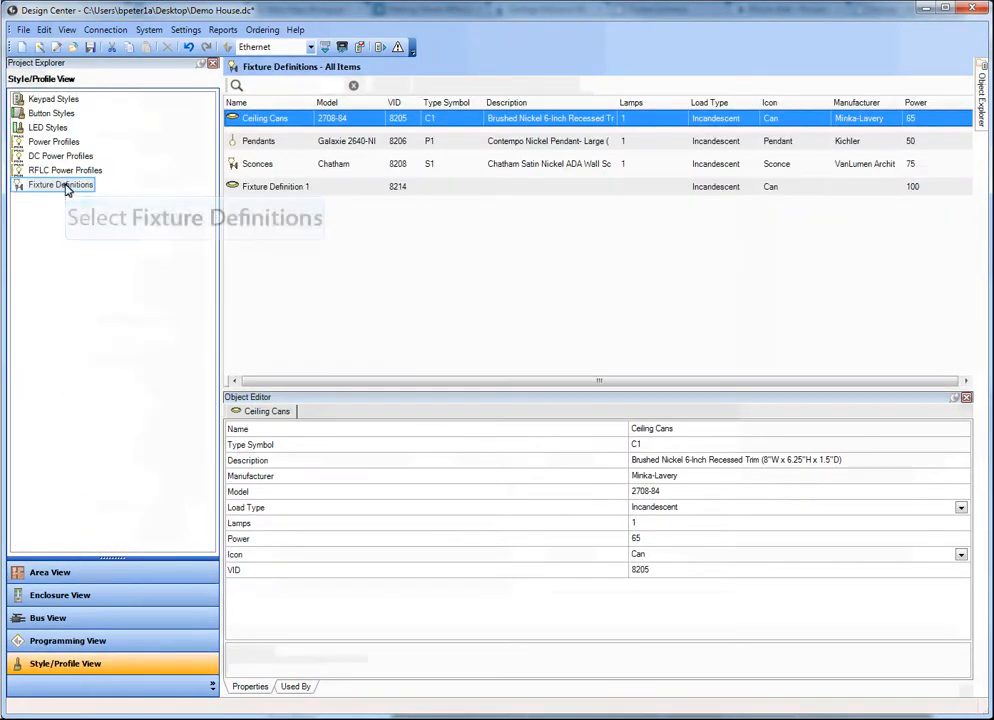
left_click(60, 184)
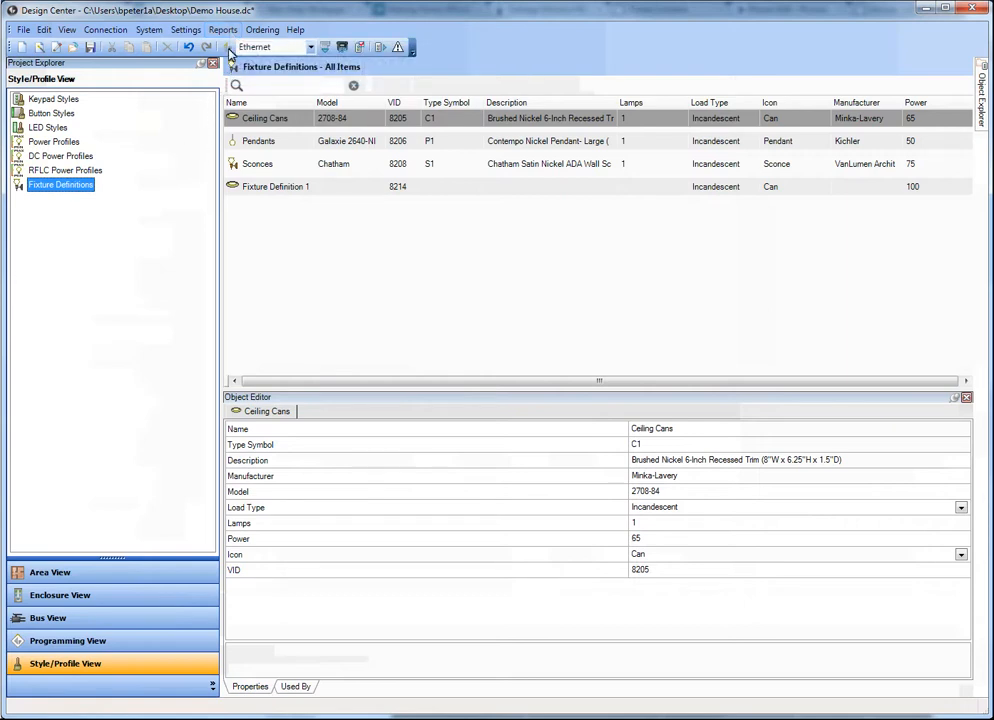
left_click(224, 30)
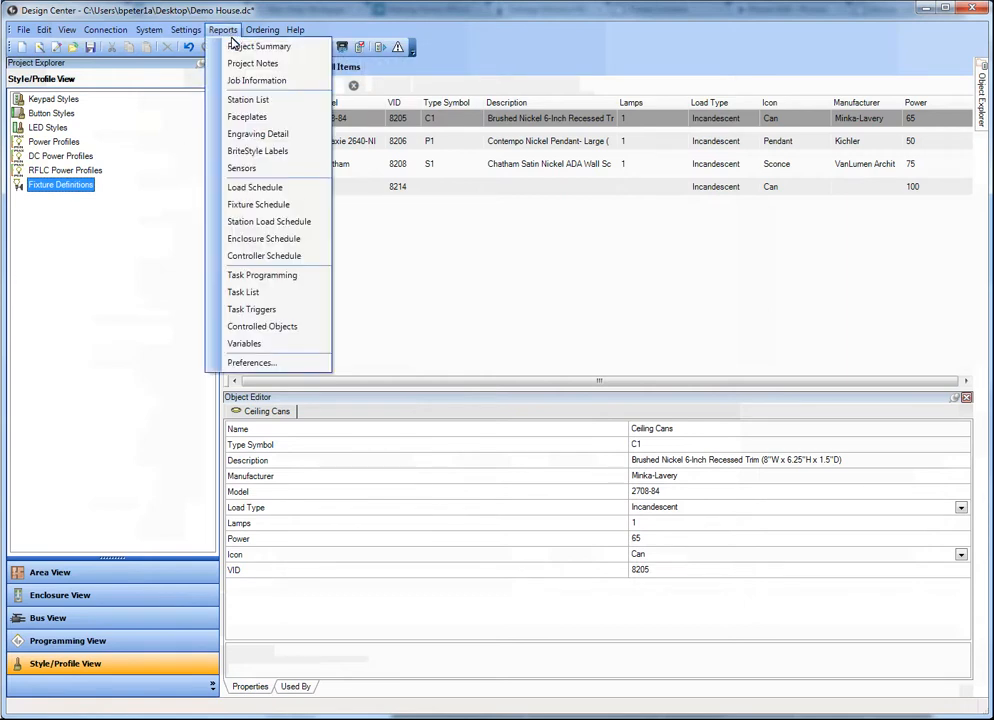
mouse_move(258, 204)
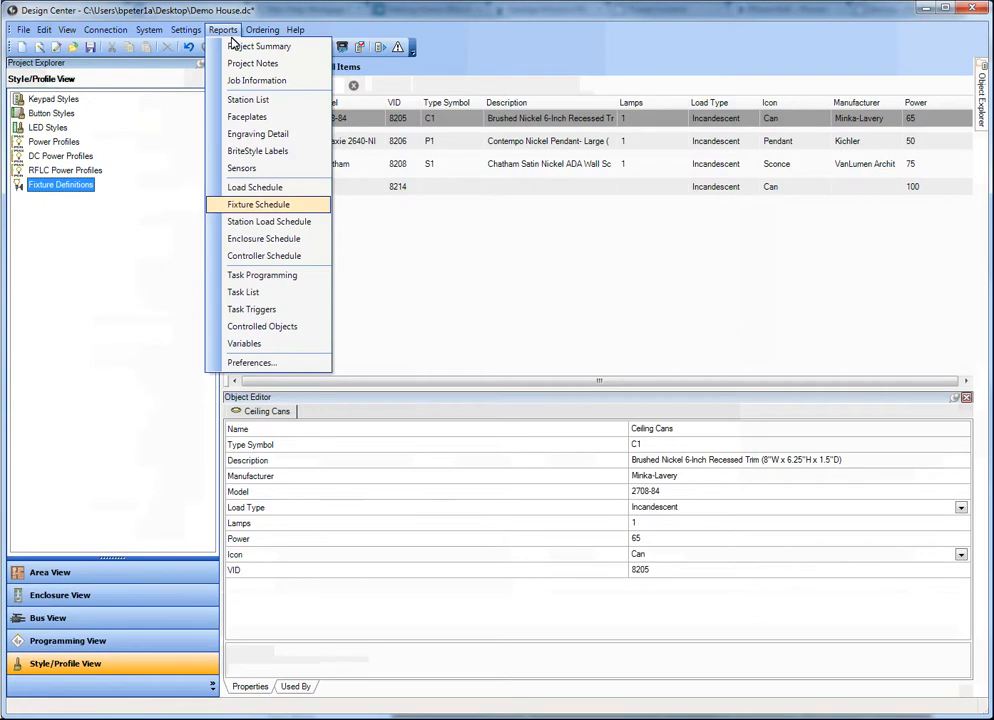